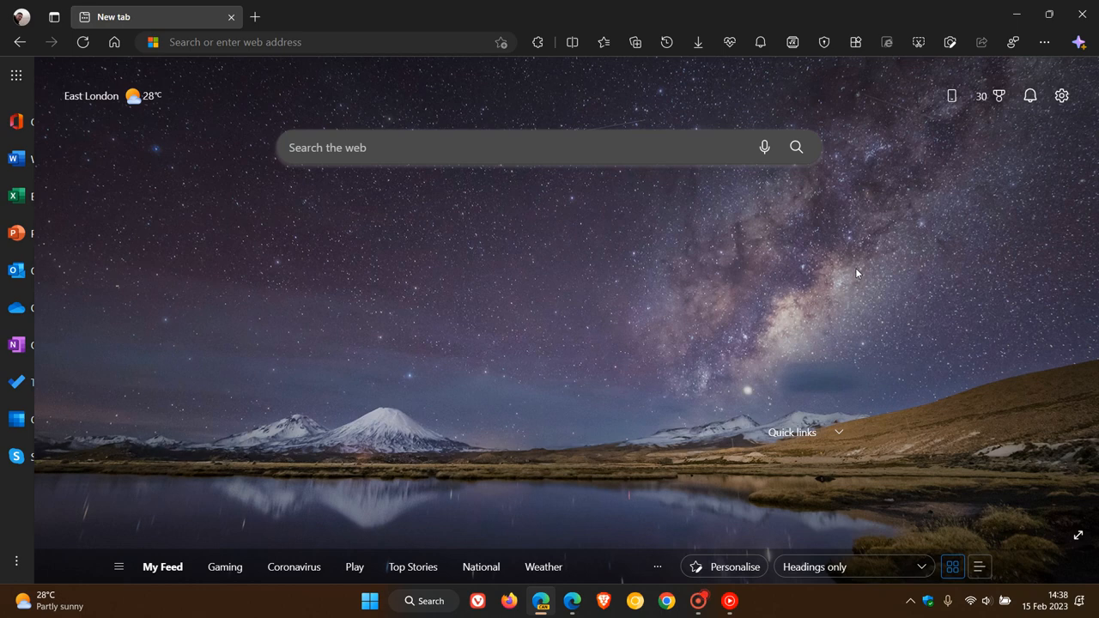
mouse_move(787, 244)
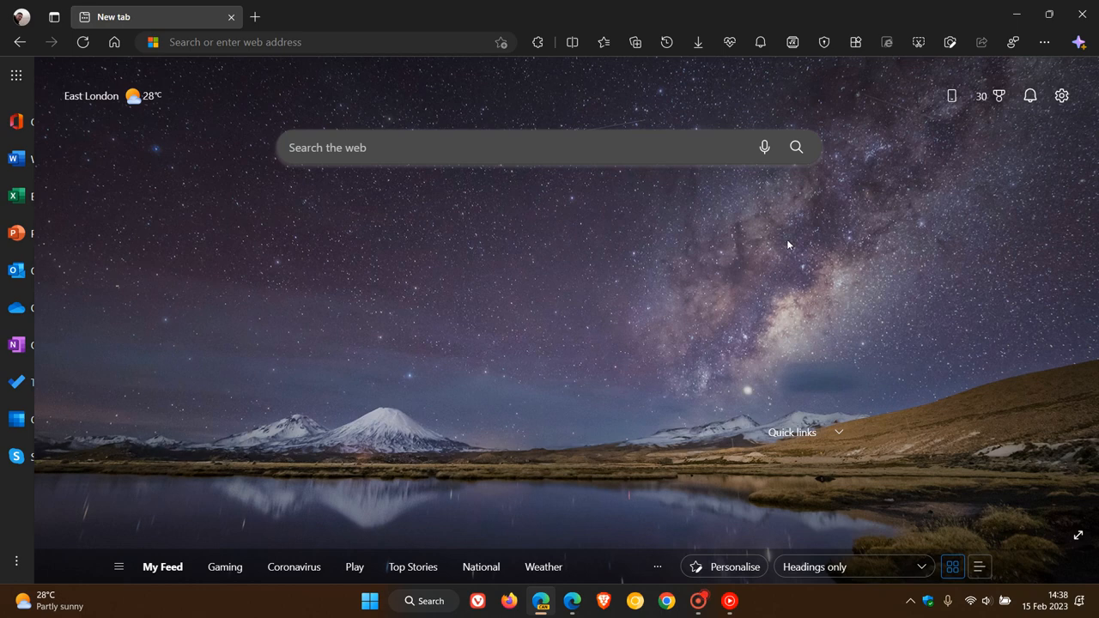
mouse_move(885, 271)
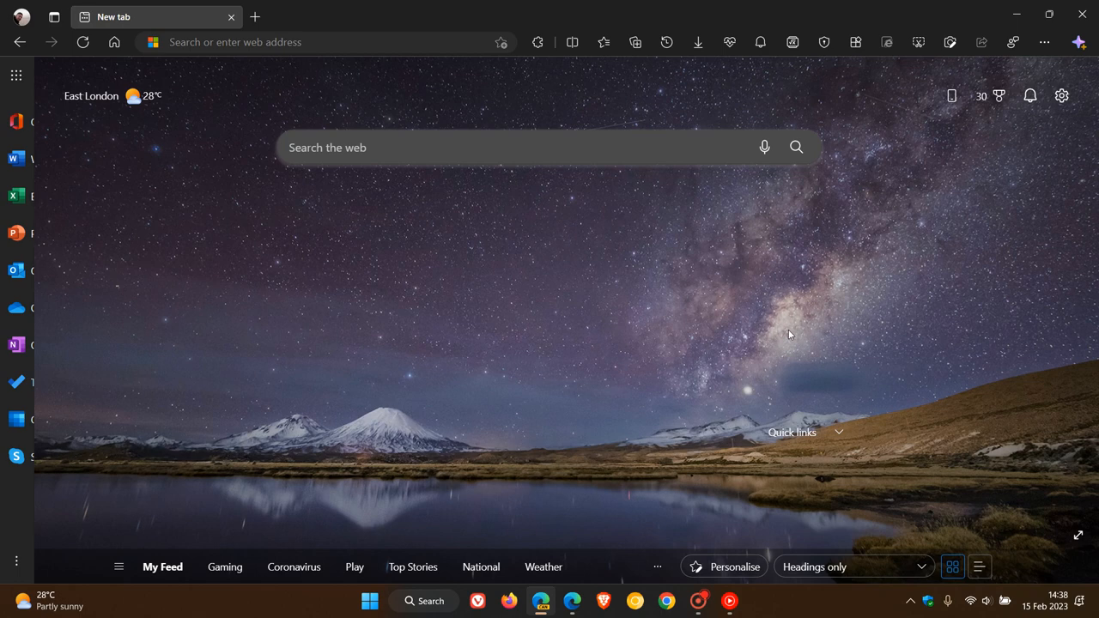
mouse_move(842, 306)
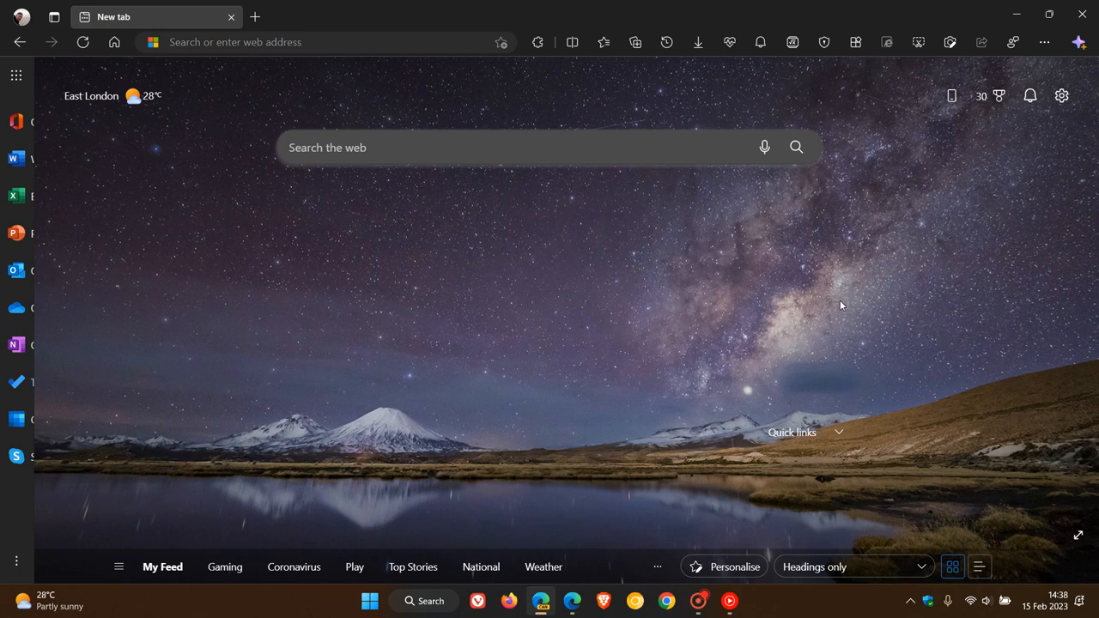
Show the Drop pane in the sidebar in place of the Discover assistant.
click(1079, 42)
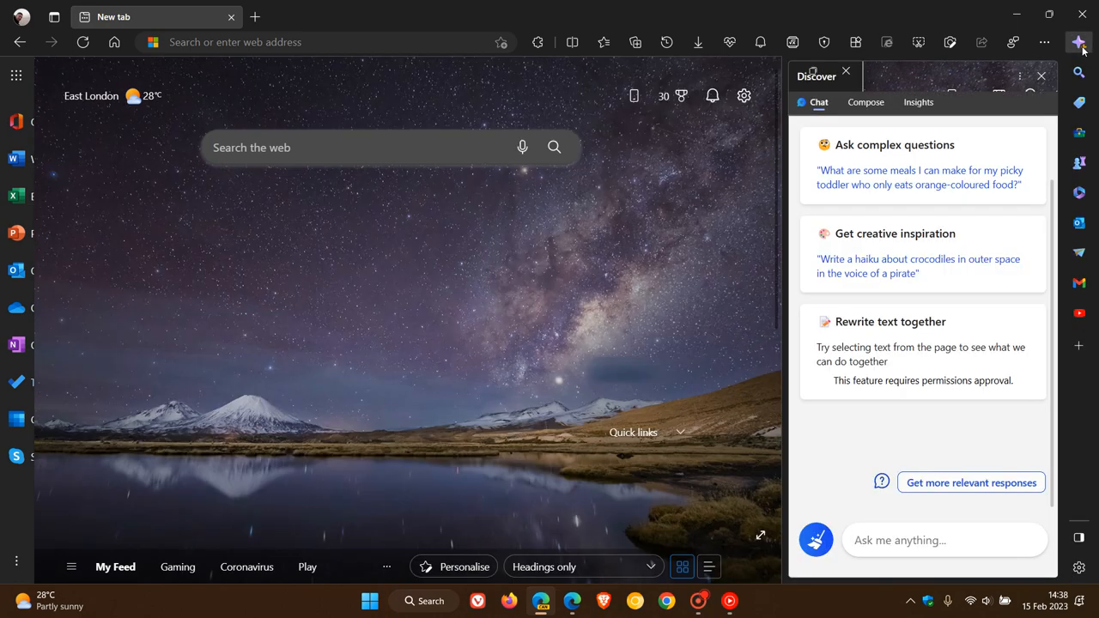
click(1079, 254)
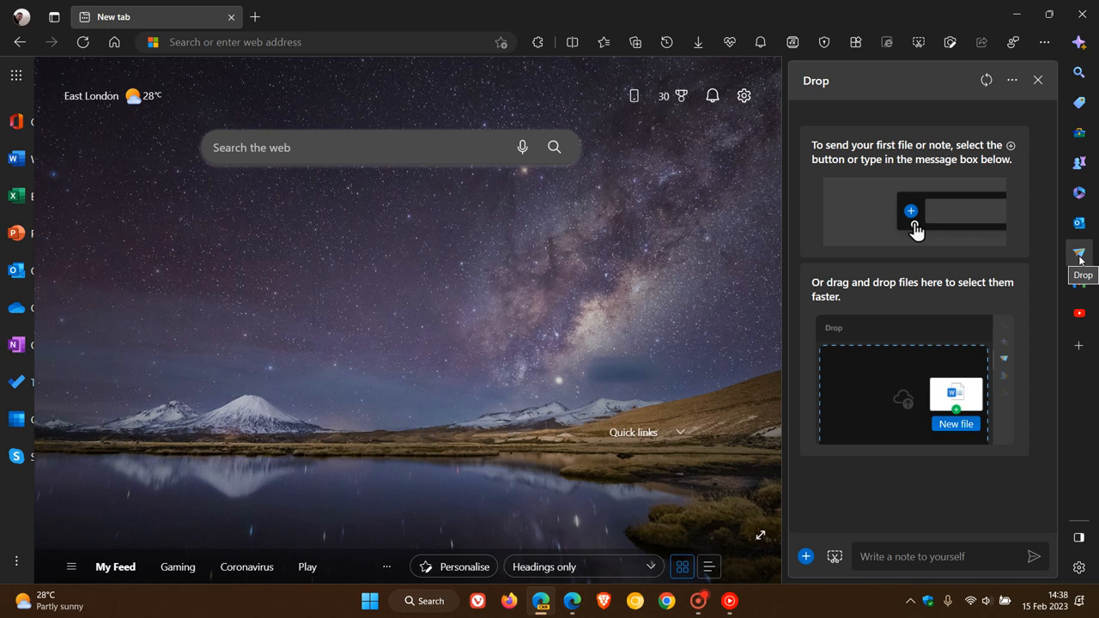
mouse_move(936, 278)
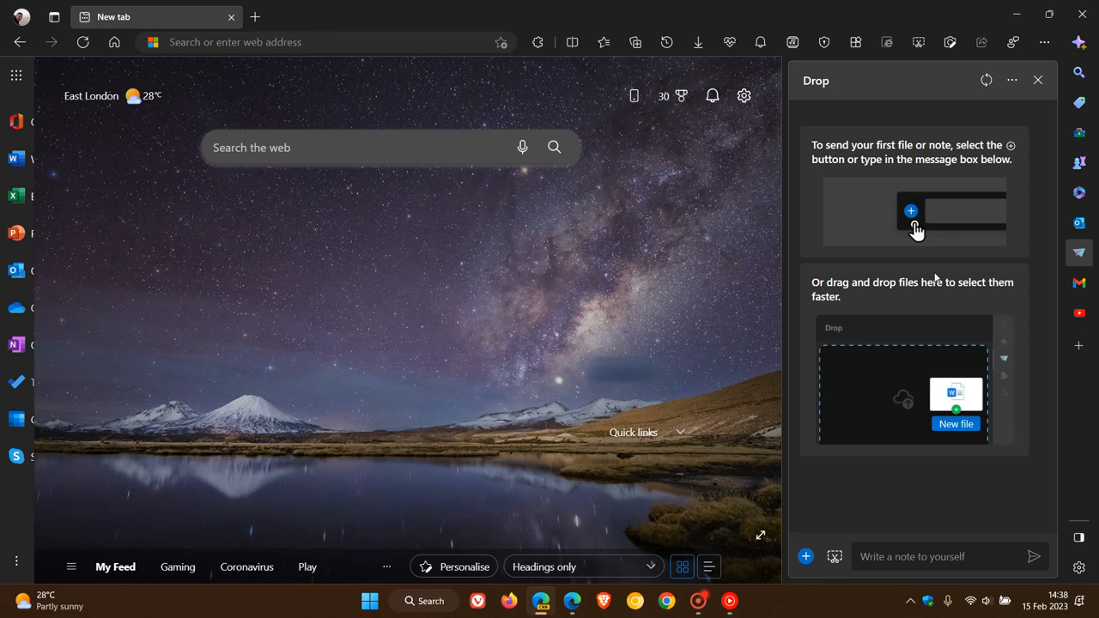
mouse_move(935, 229)
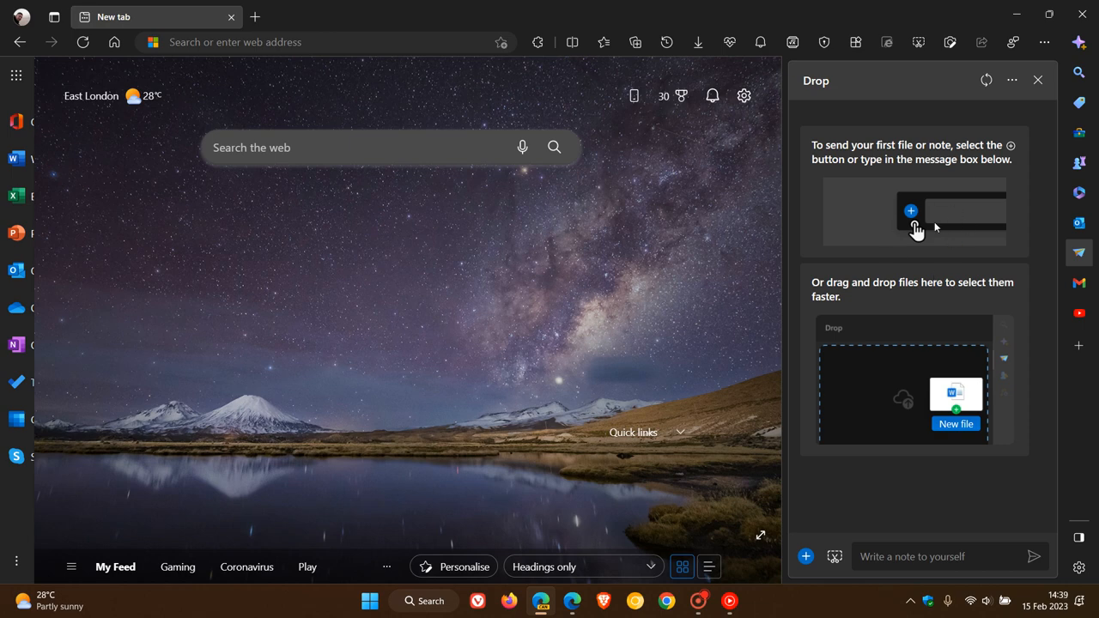
mouse_move(936, 213)
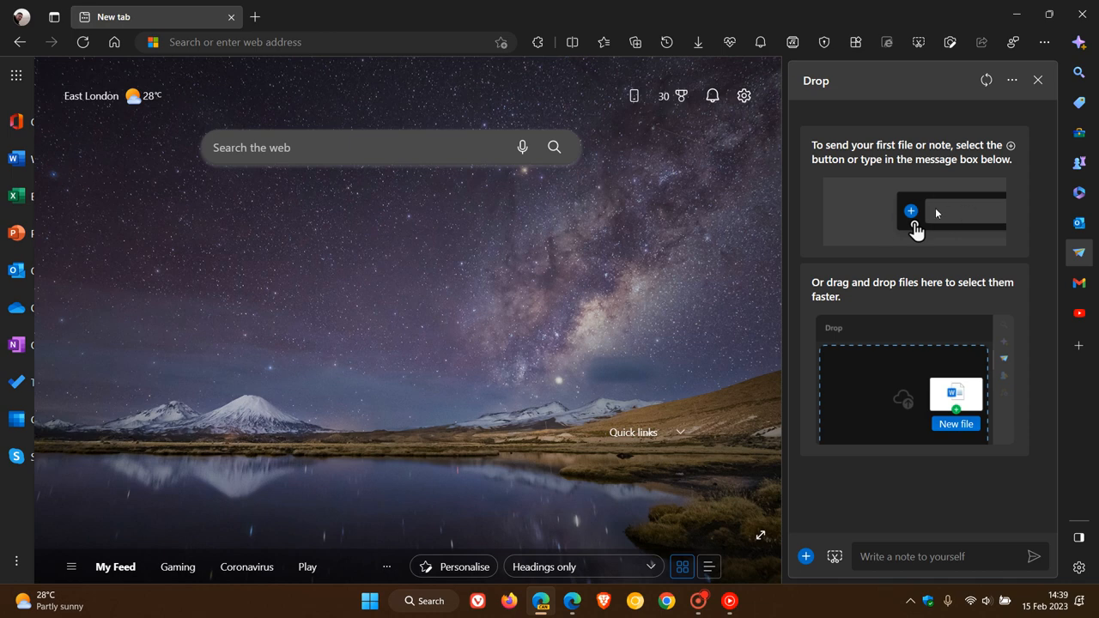
mouse_move(934, 195)
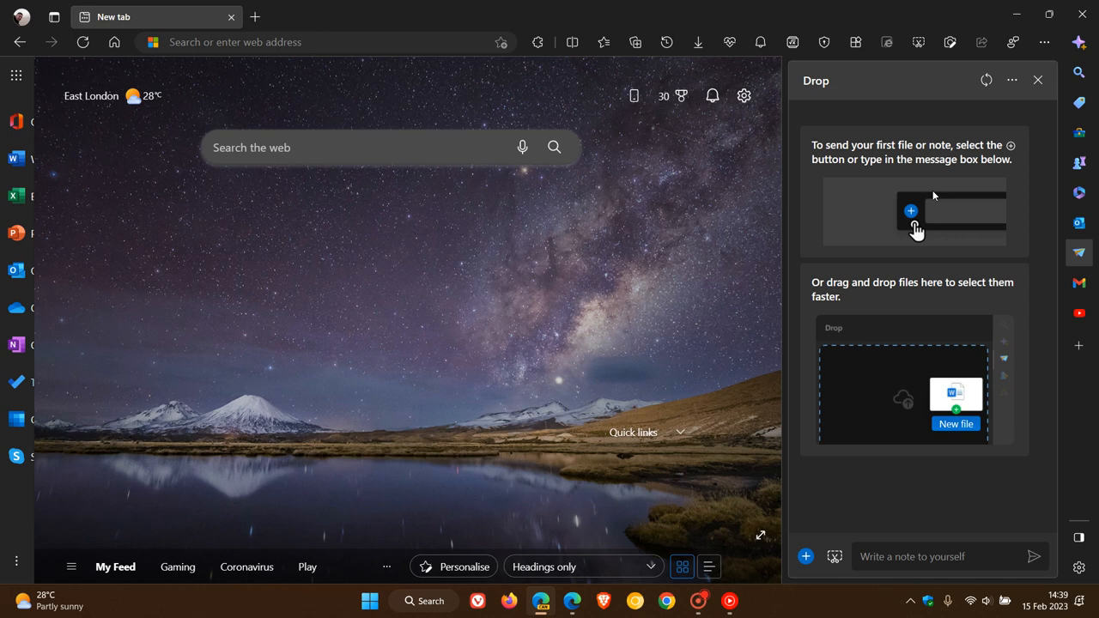
mouse_move(982, 388)
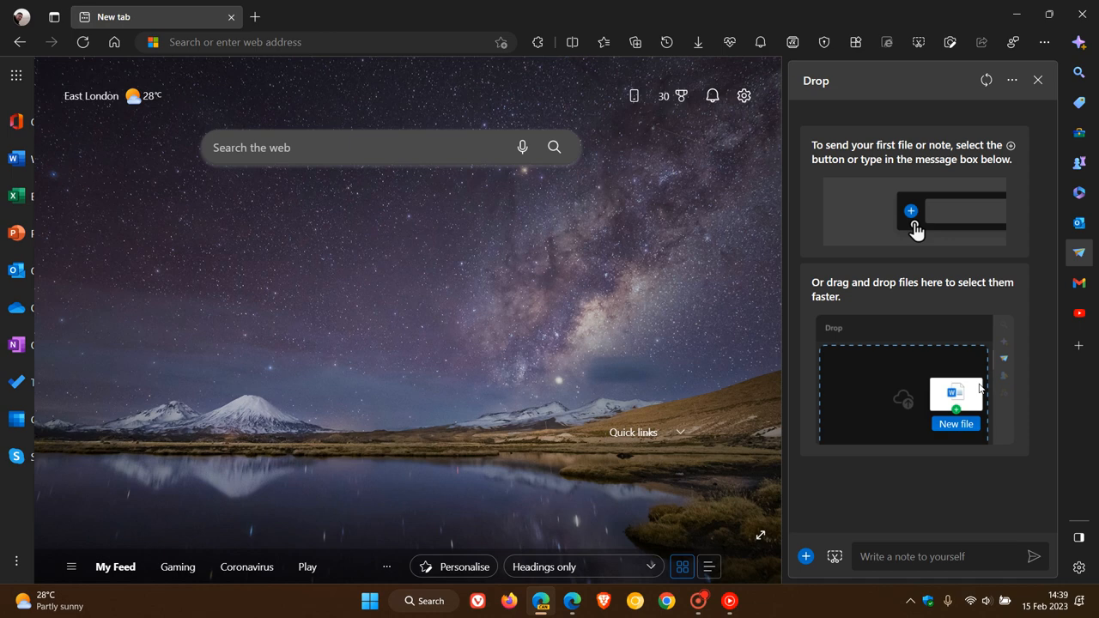
mouse_move(963, 333)
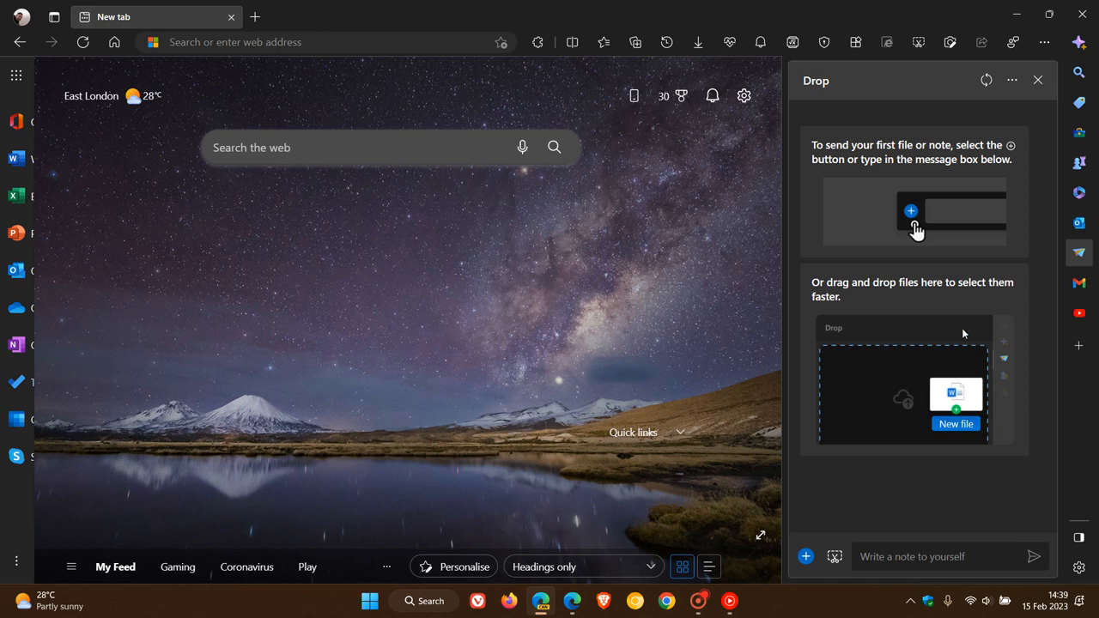
mouse_move(938, 340)
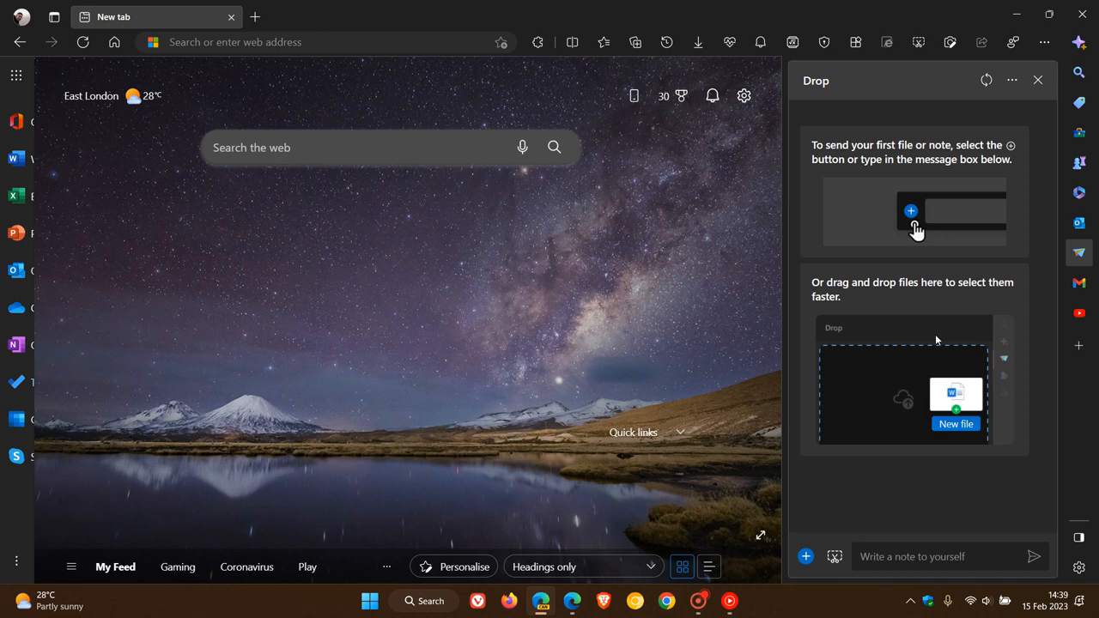
mouse_move(948, 350)
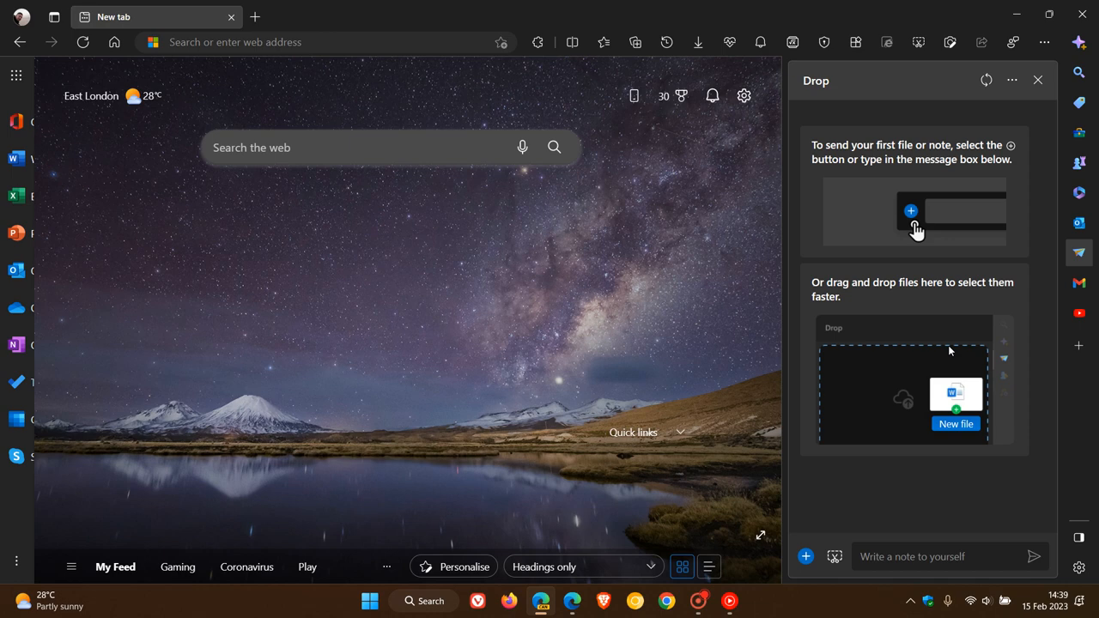
mouse_move(835, 556)
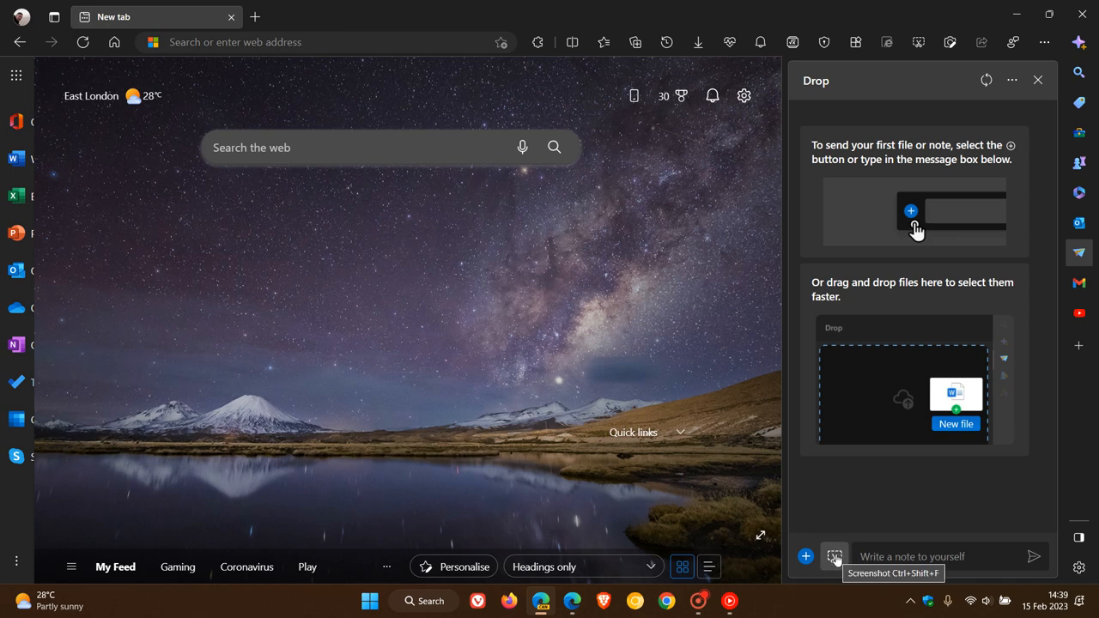
click(834, 556)
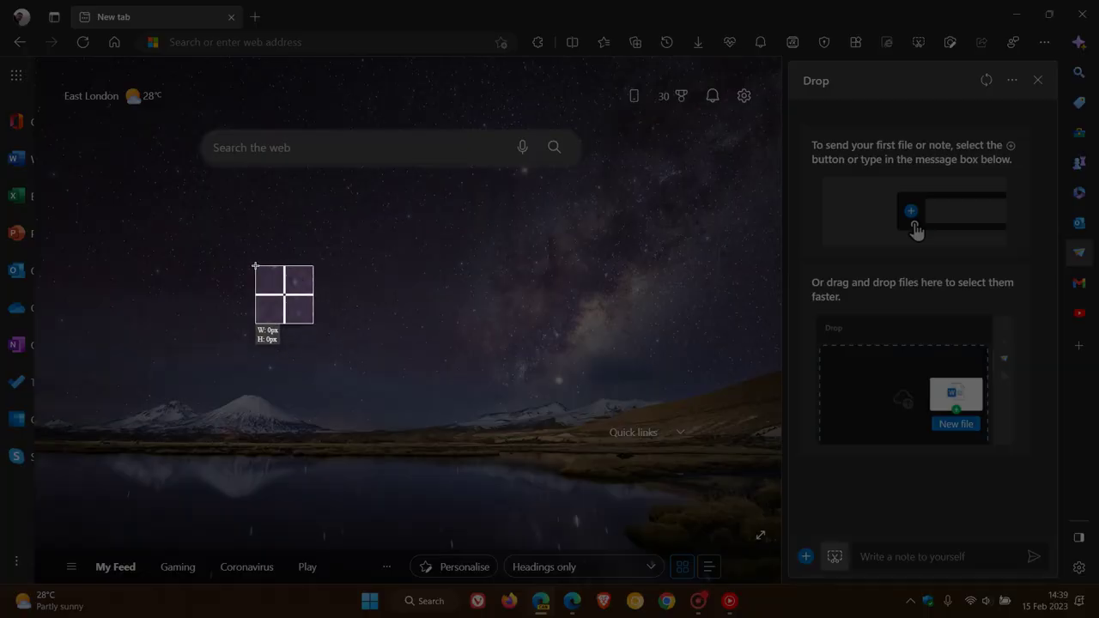
drag(254, 264, 649, 406)
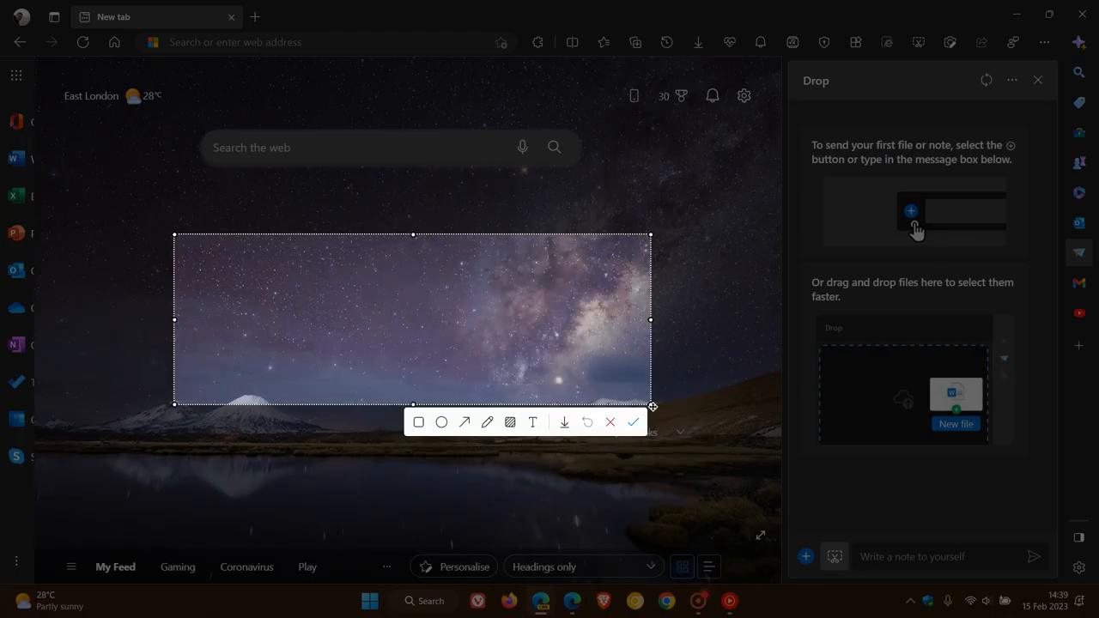
mouse_move(700, 316)
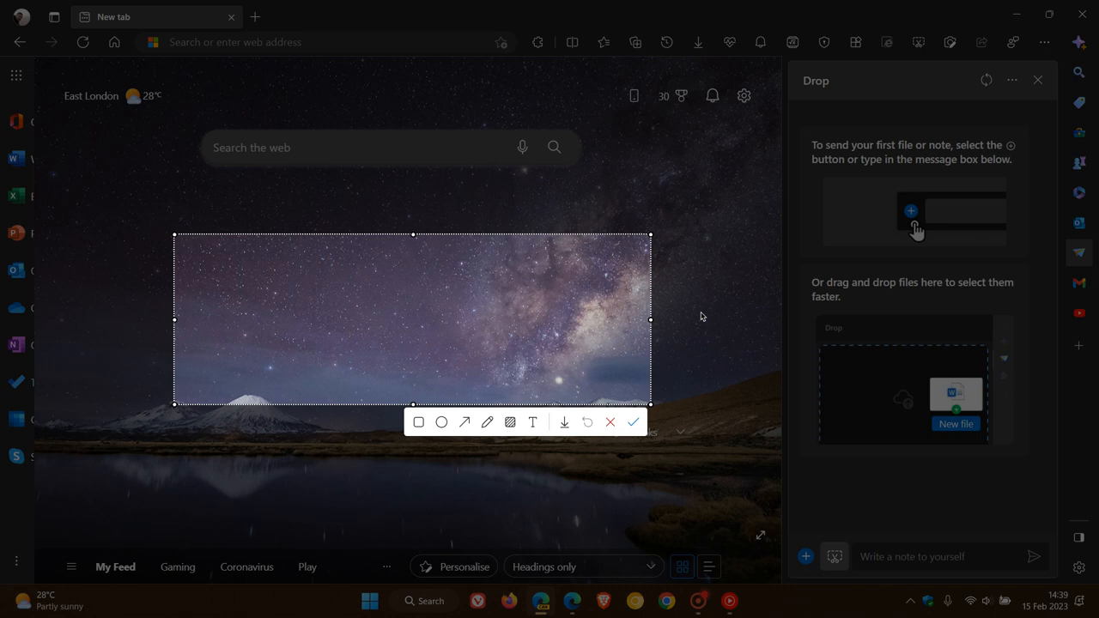
mouse_move(419, 423)
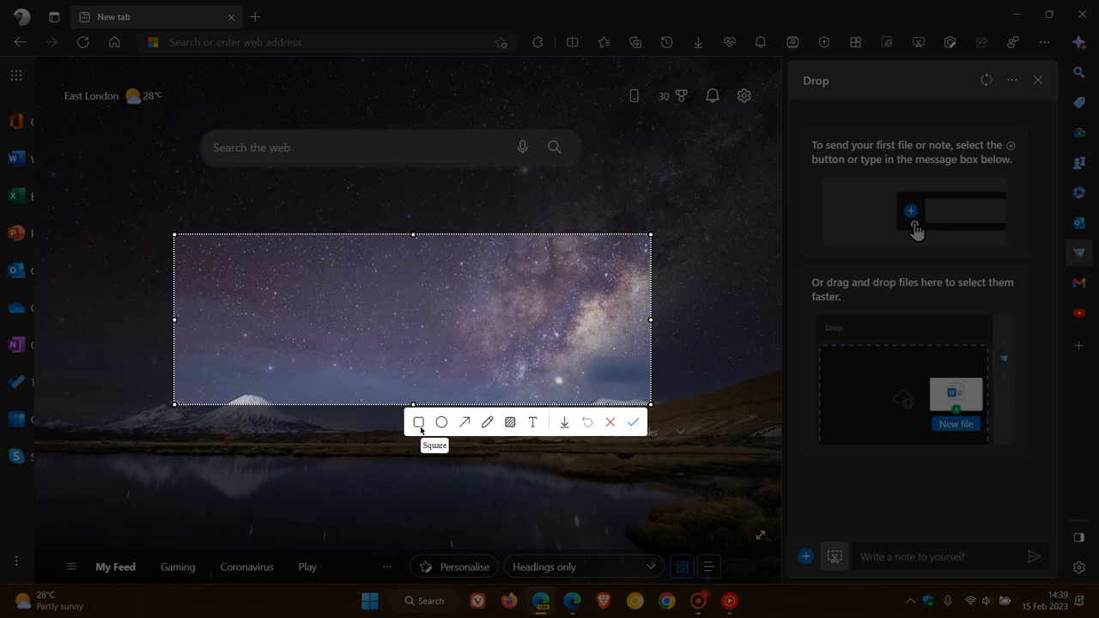
mouse_move(533, 423)
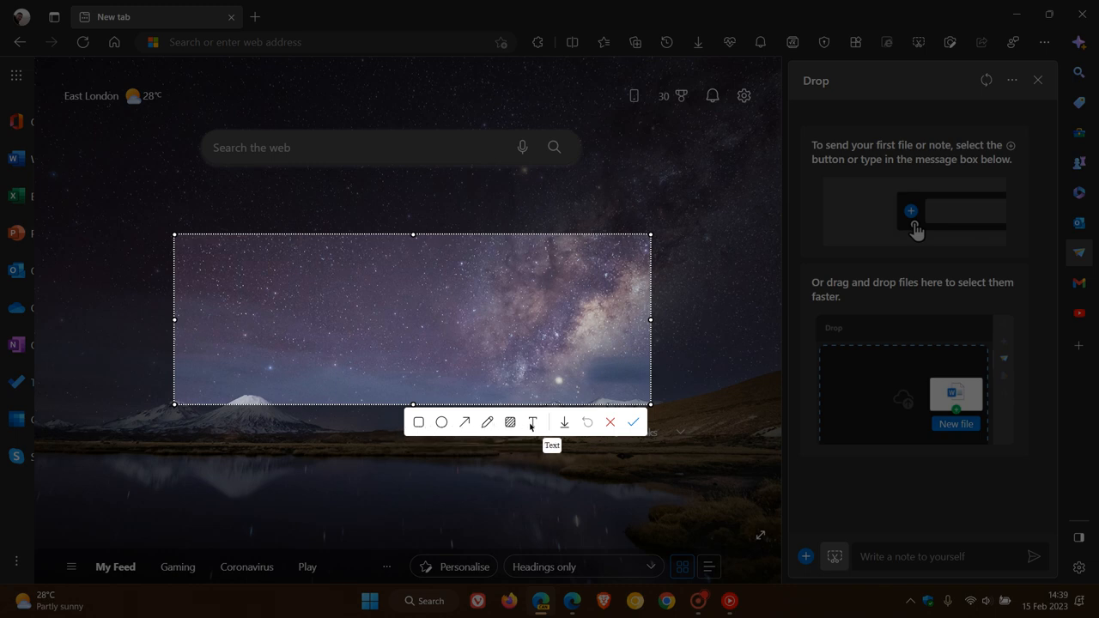
mouse_move(563, 422)
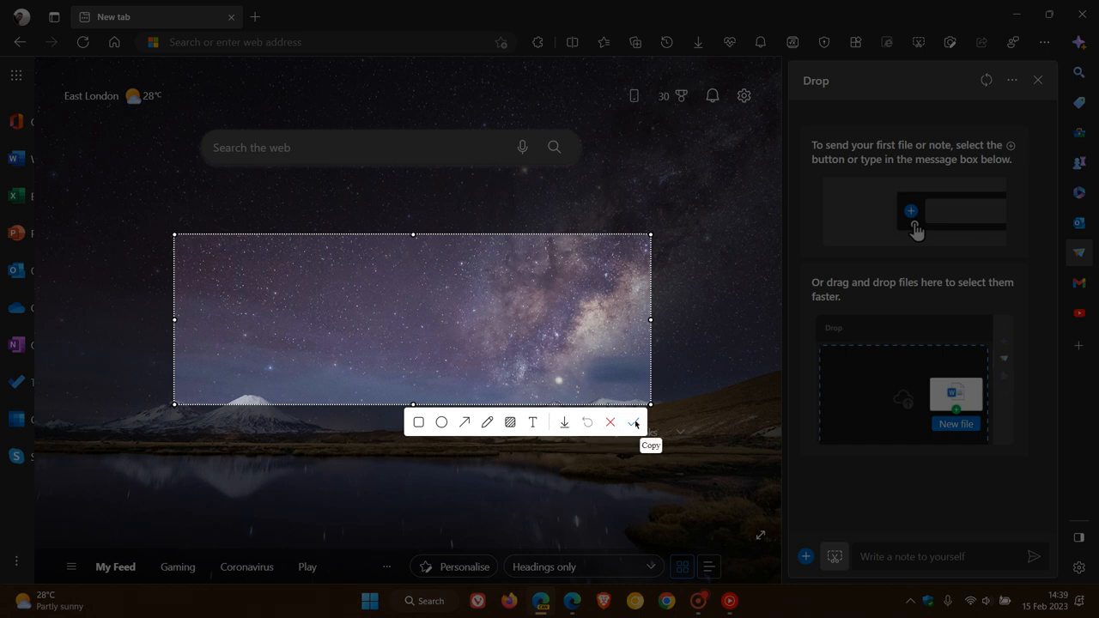
mouse_move(611, 423)
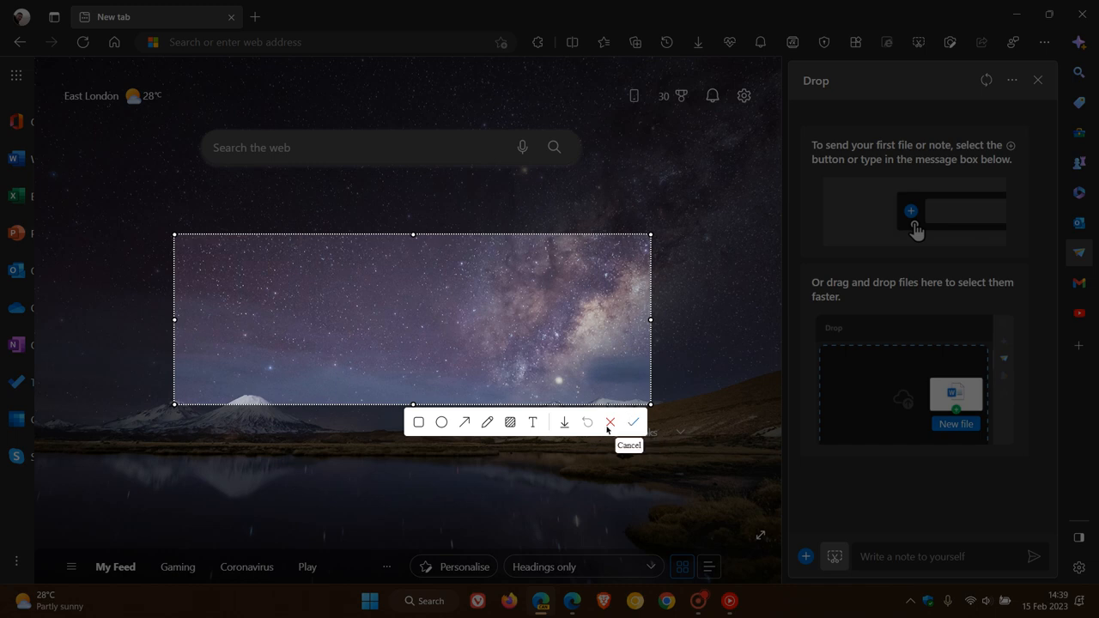
click(610, 423)
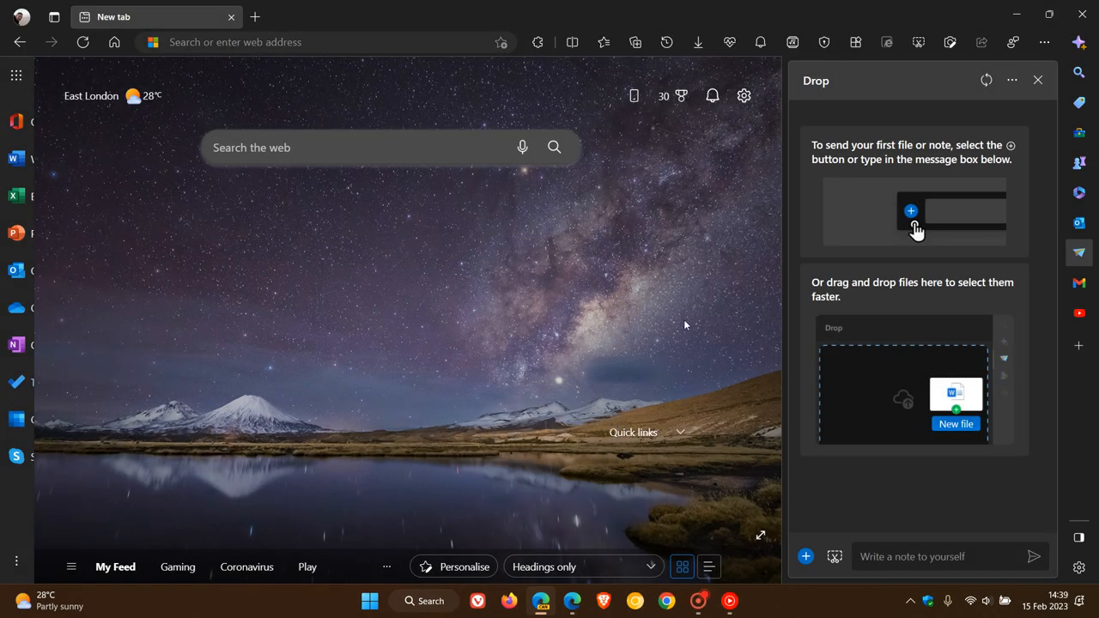
mouse_move(625, 304)
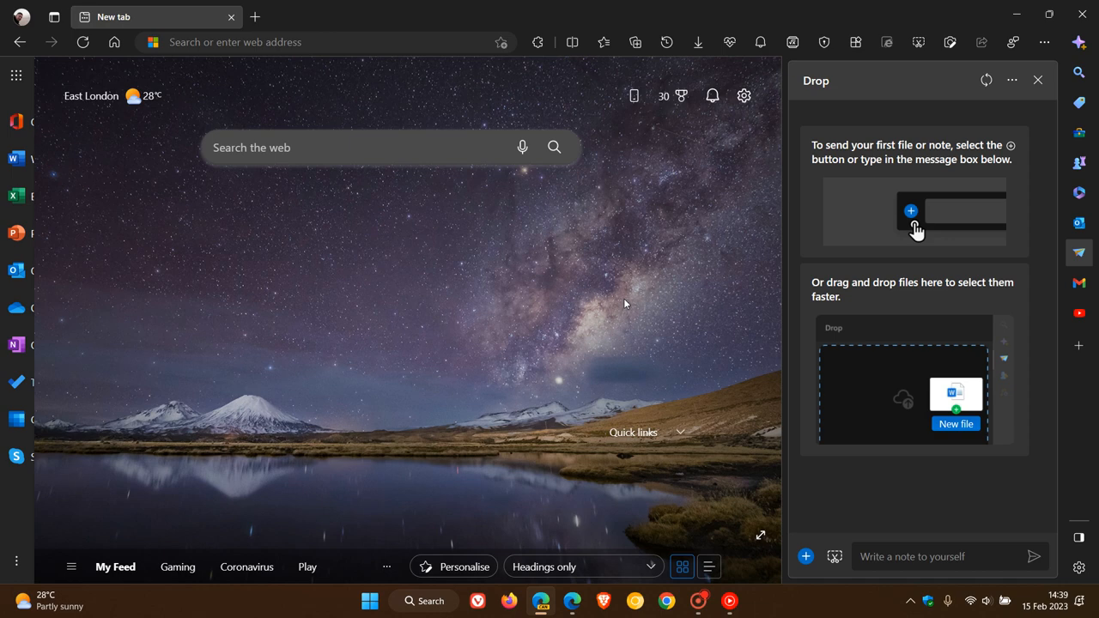
mouse_move(1037, 81)
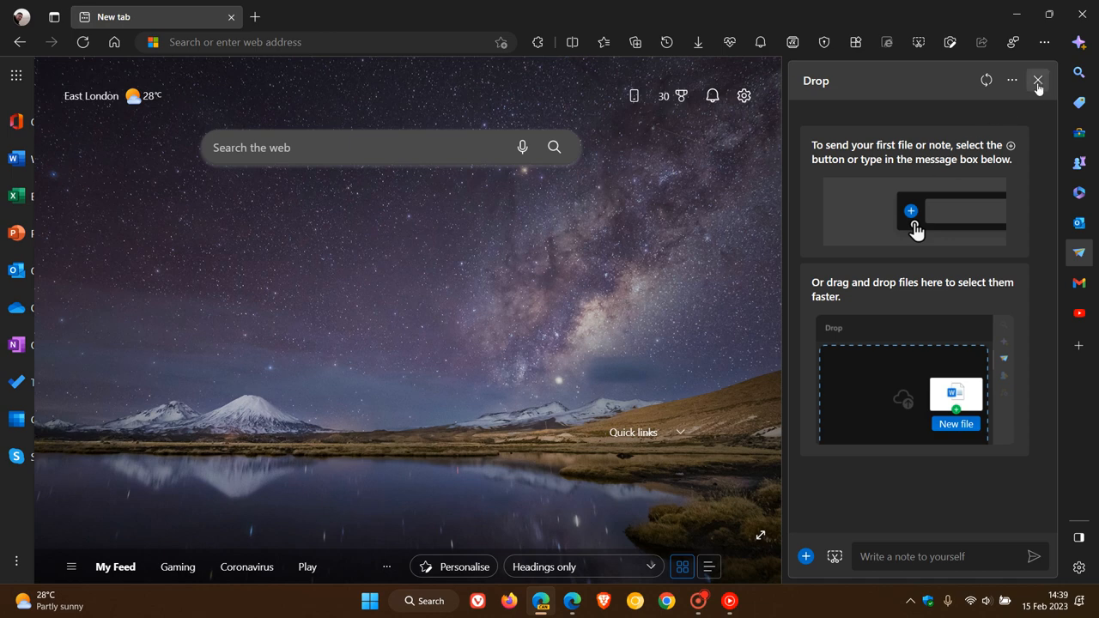
click(1038, 81)
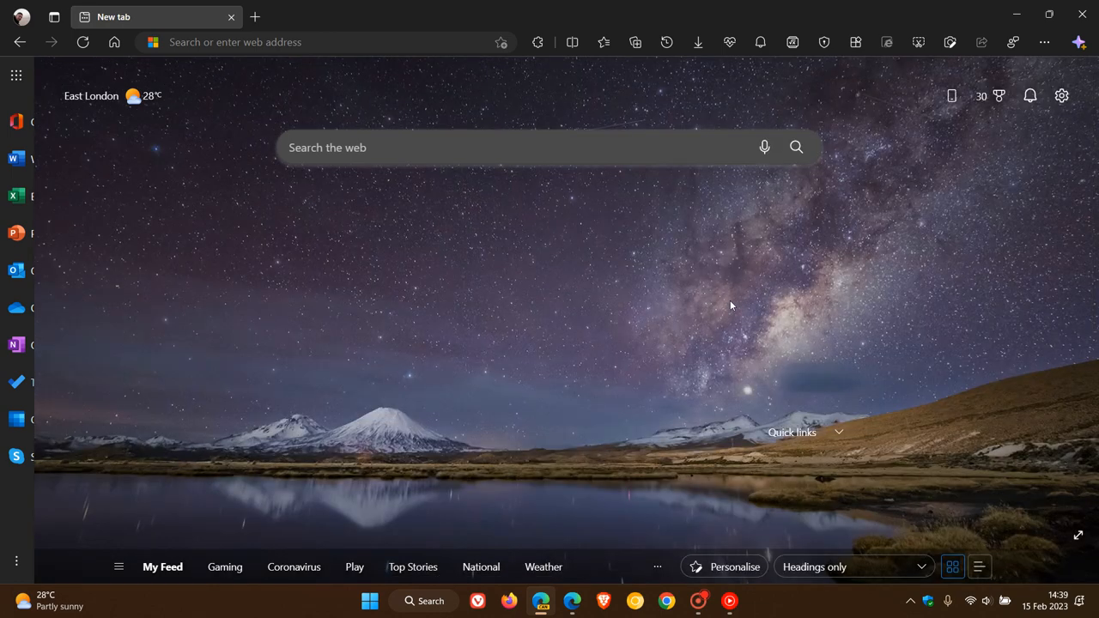
mouse_move(934, 125)
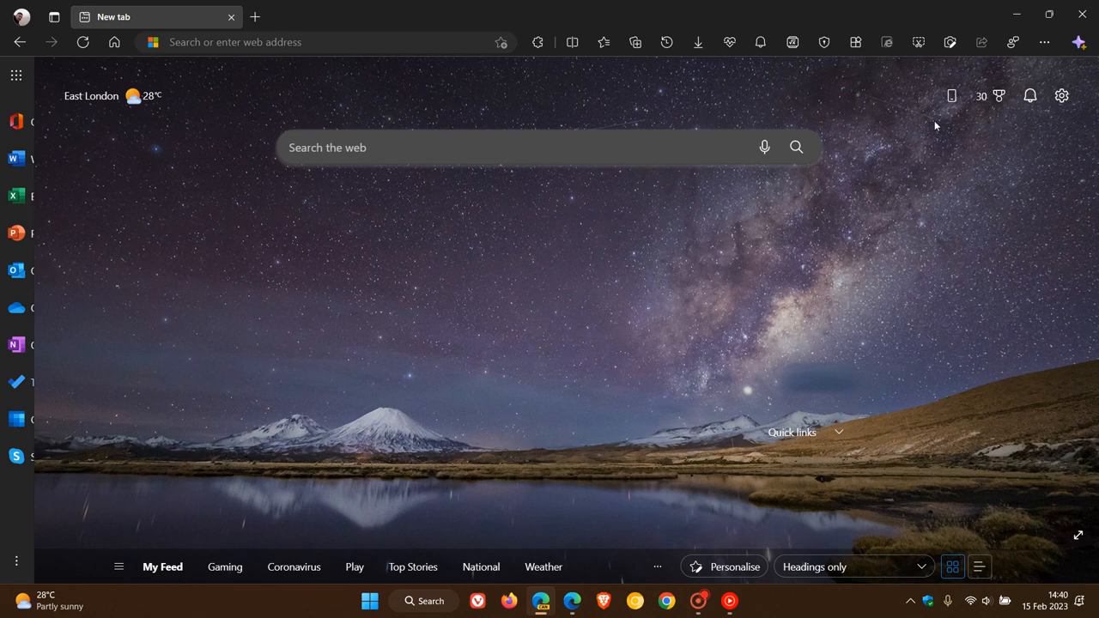
mouse_move(919, 41)
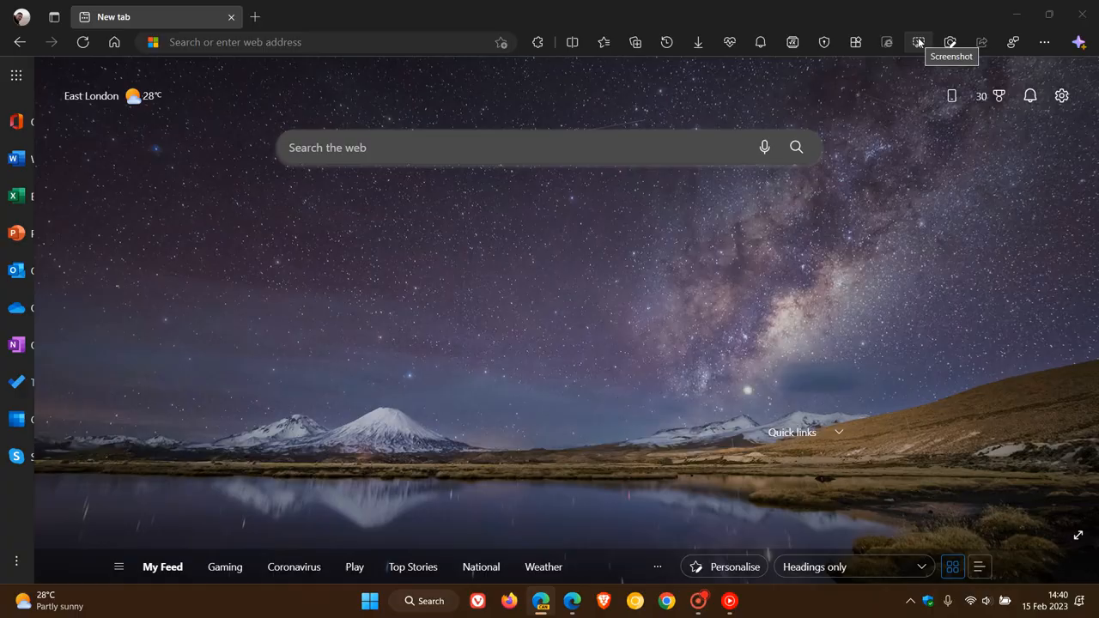
click(918, 41)
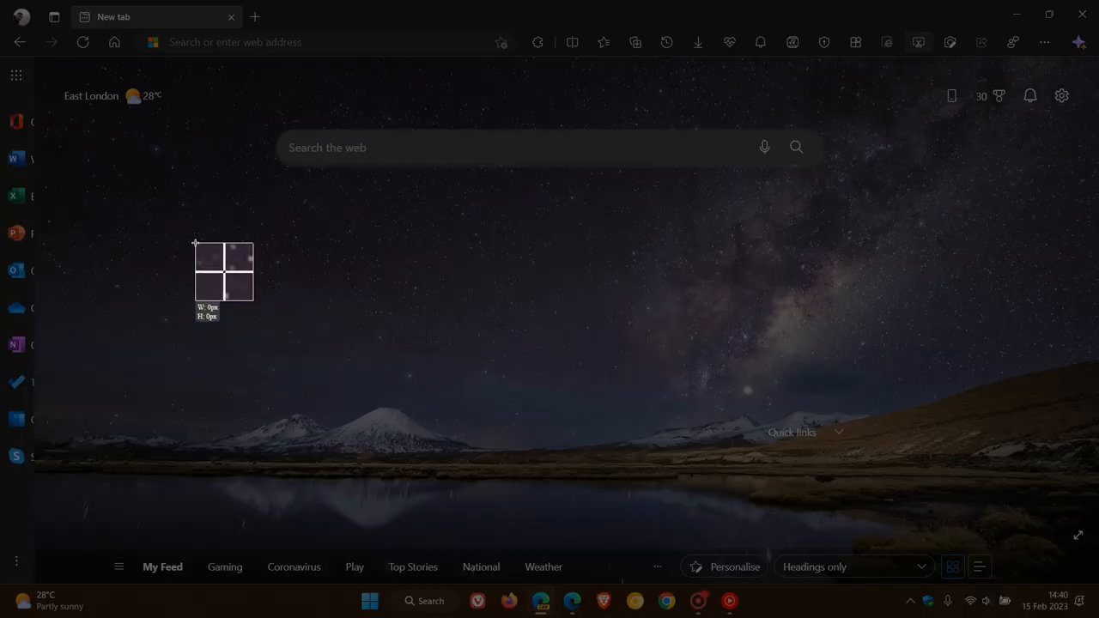
drag(196, 244, 810, 407)
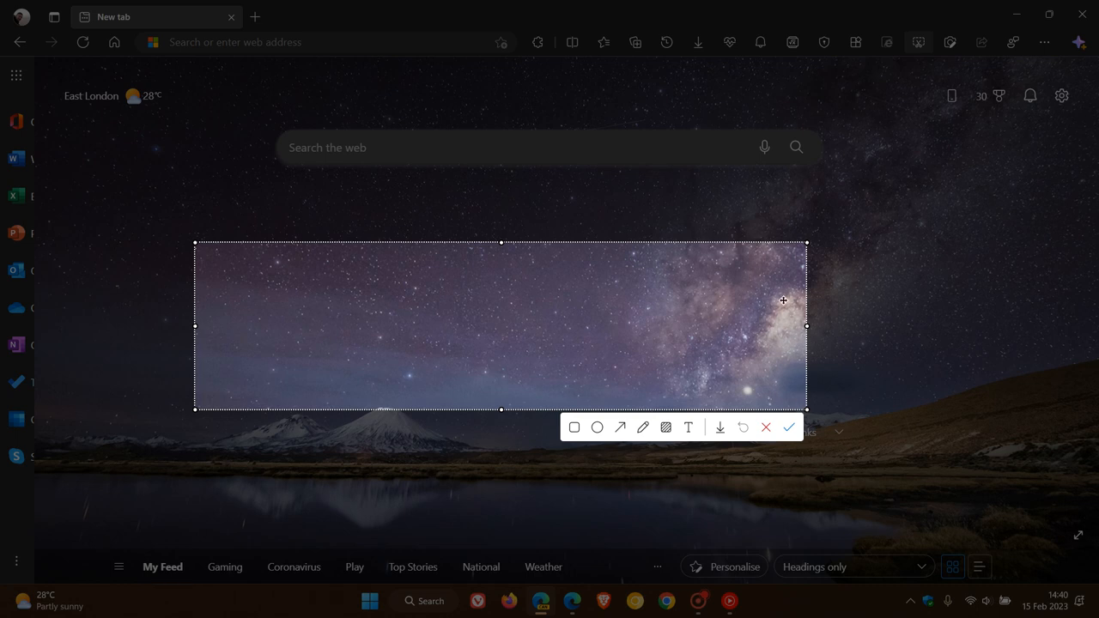
click(766, 427)
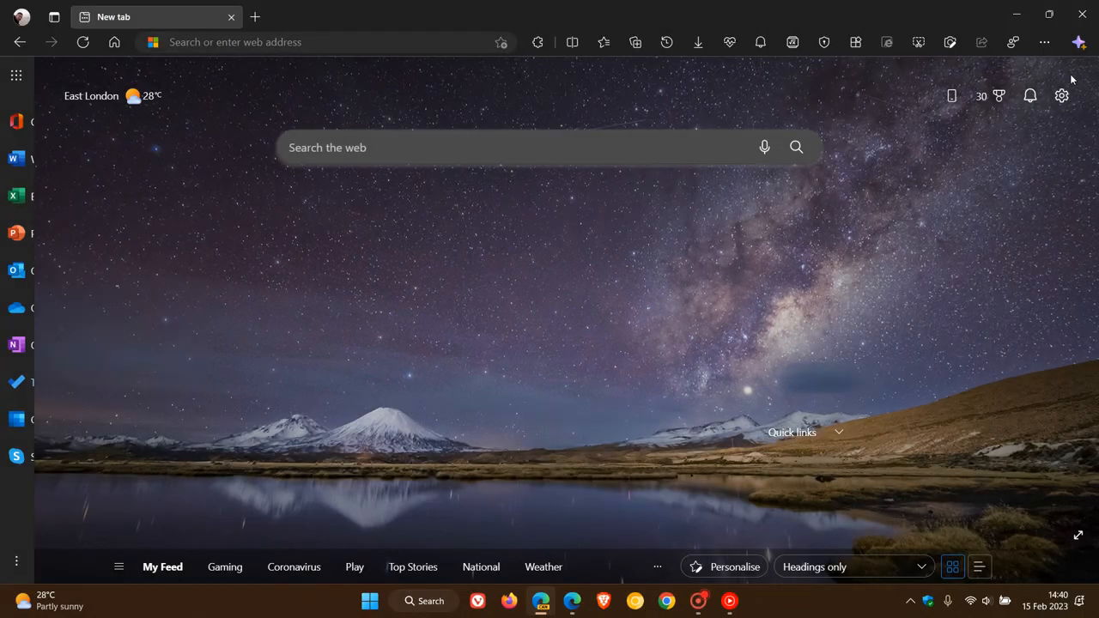
click(1079, 42)
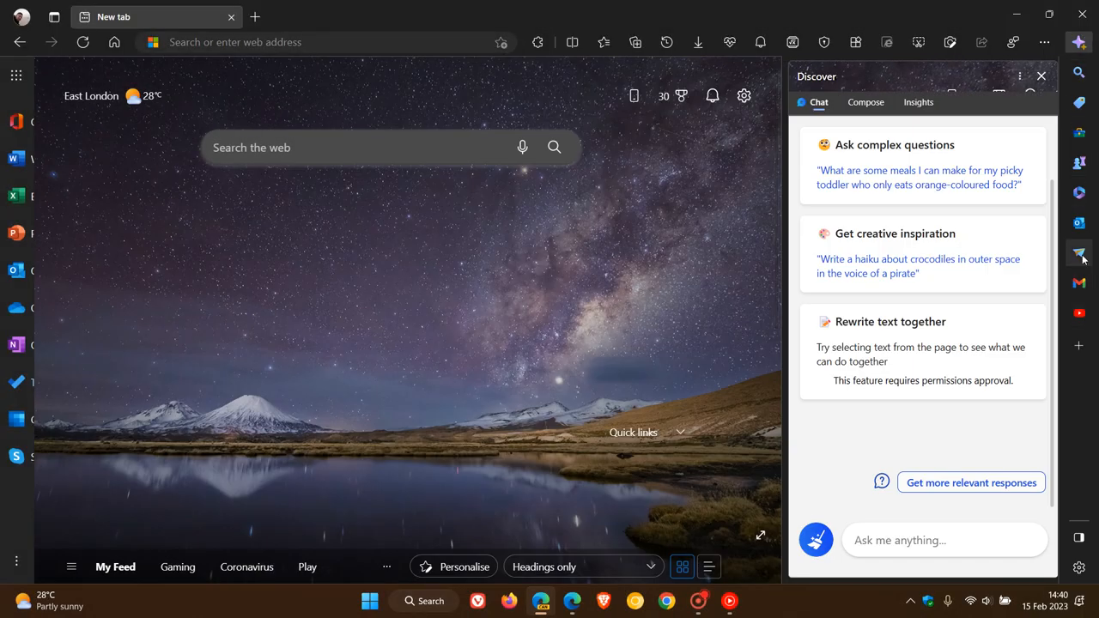
click(1041, 75)
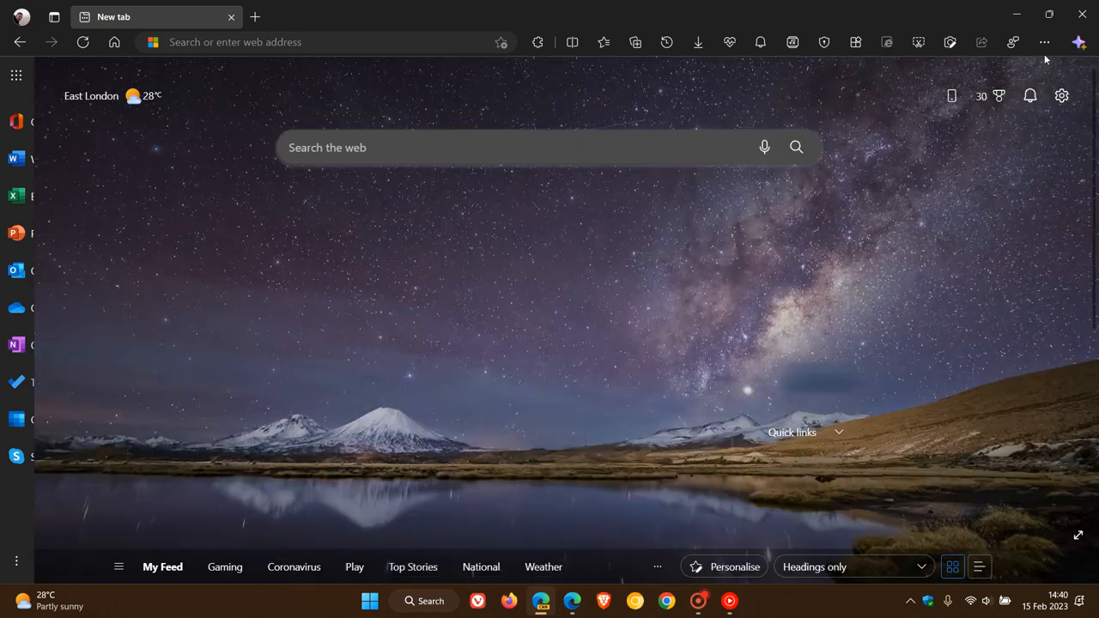
Start a Screenshot capture from the Settings and more menu, then cancel it.
click(1044, 41)
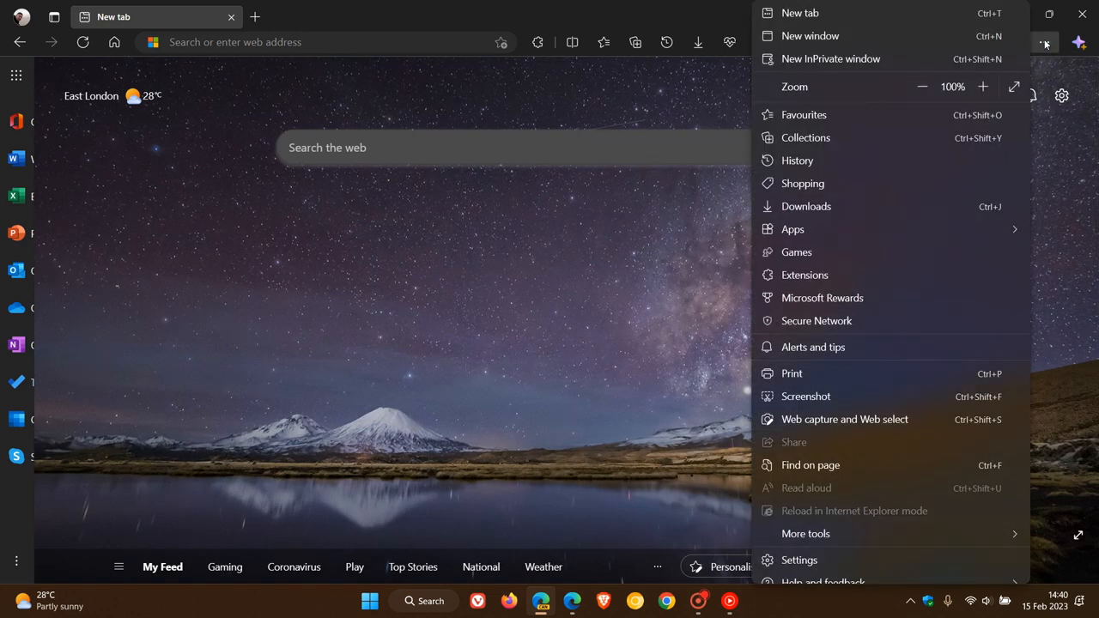
click(653, 381)
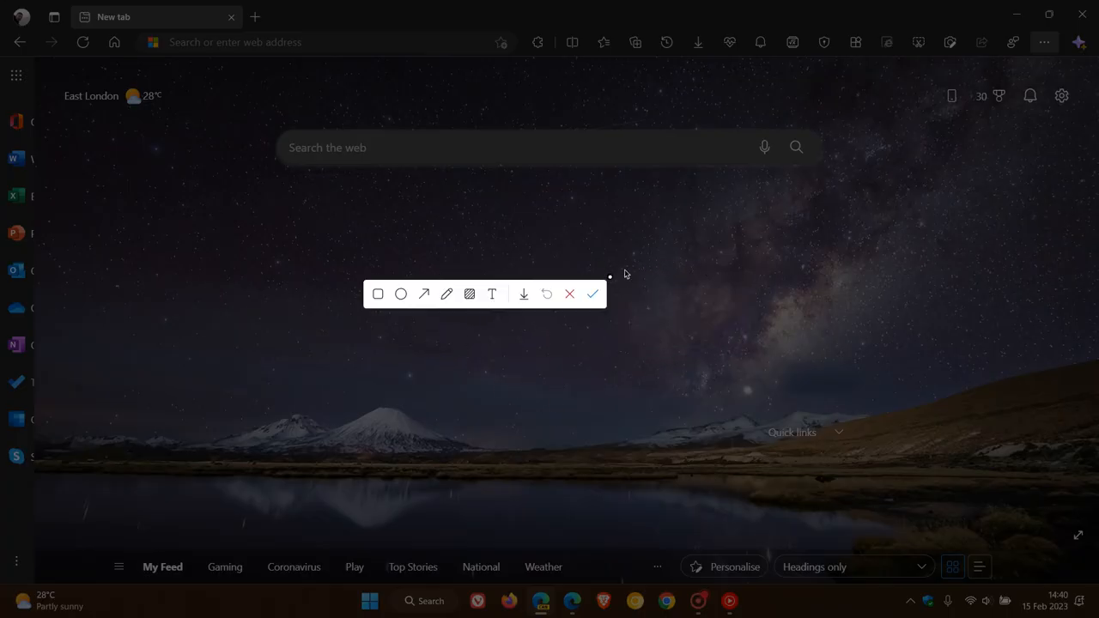
click(592, 294)
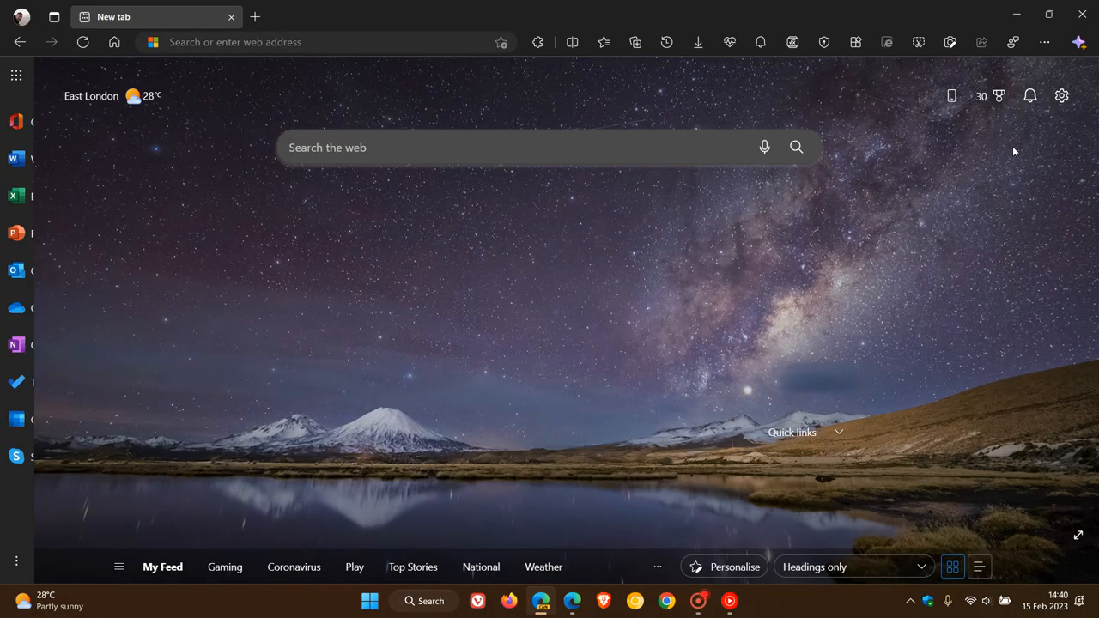
Reopen the browser options menu, then show the Personal profile panel with sync status.
click(1044, 41)
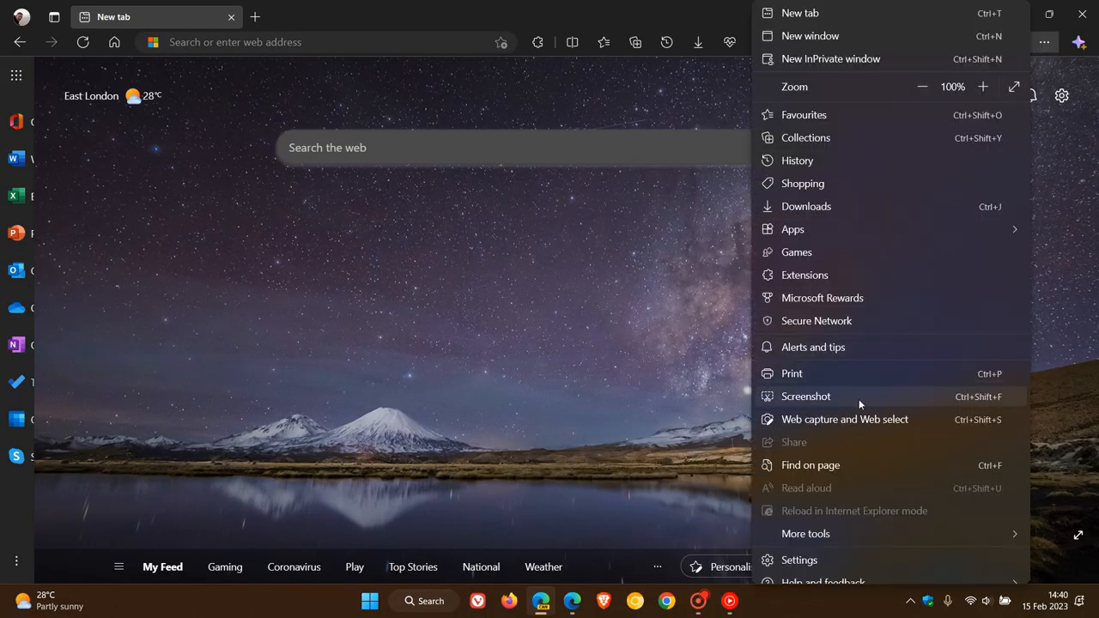
mouse_move(672, 285)
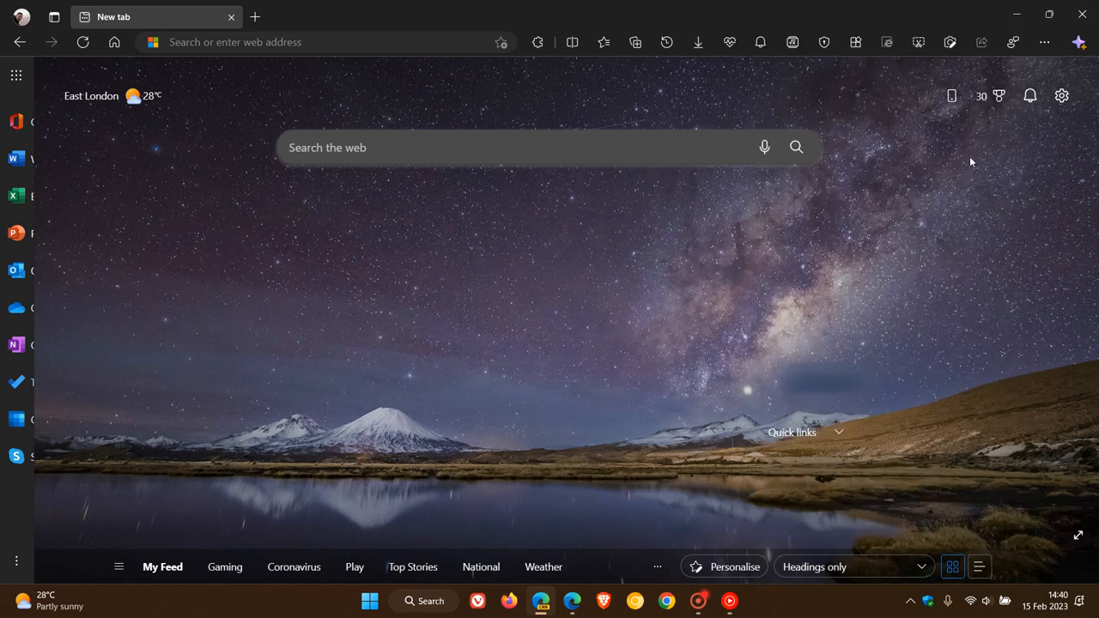
click(21, 17)
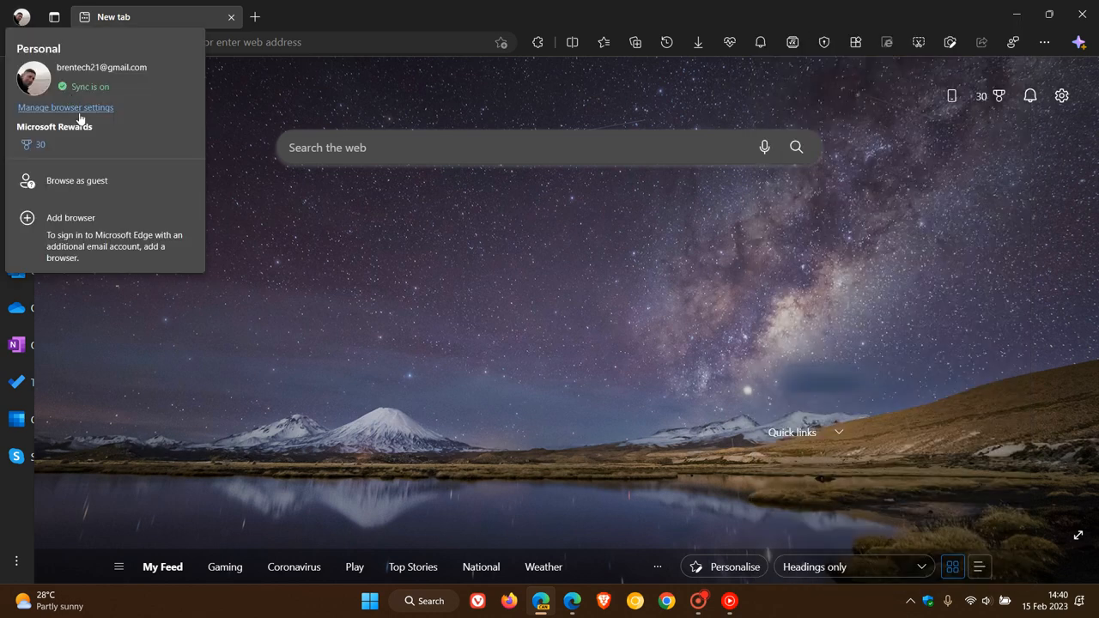
Reach the toolbar buttons section of the Appearance settings via Manage browser settings.
click(66, 106)
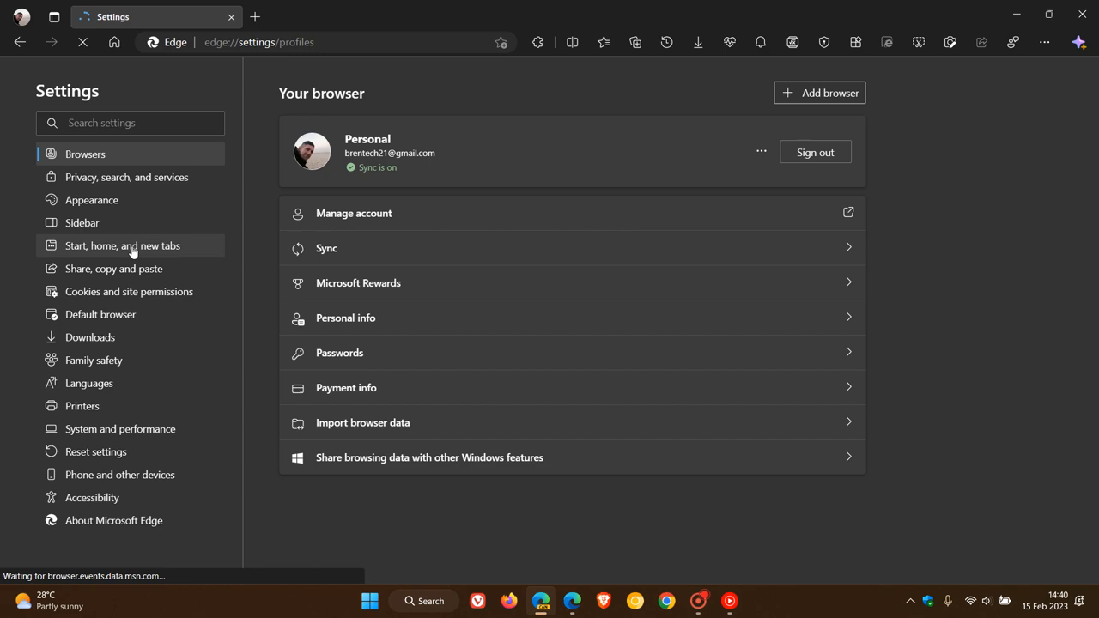
click(91, 199)
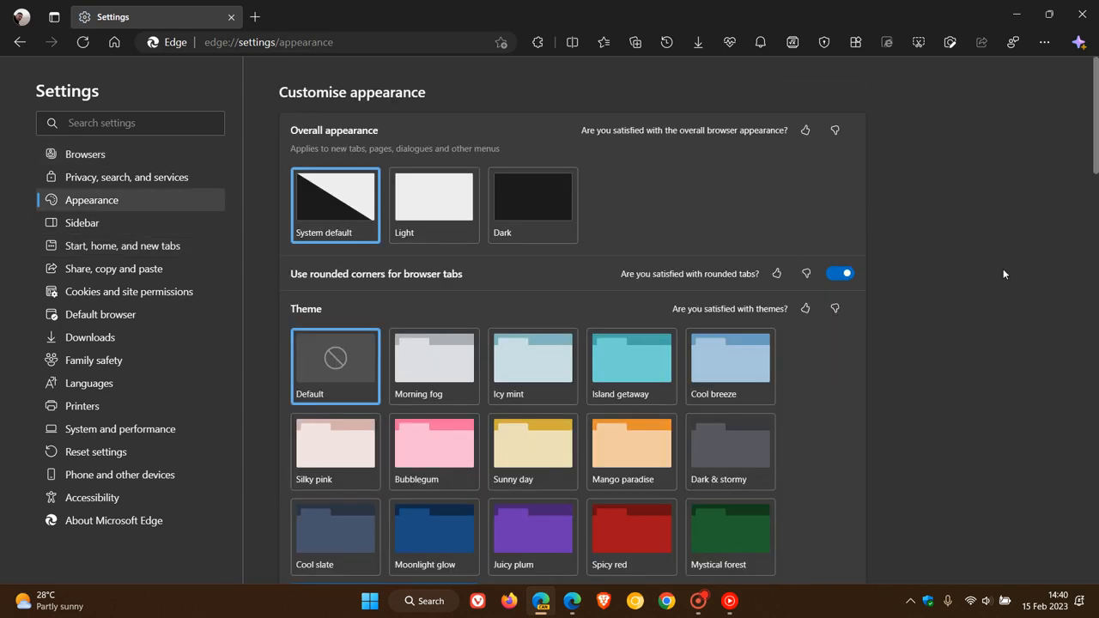
scroll(down, 3)
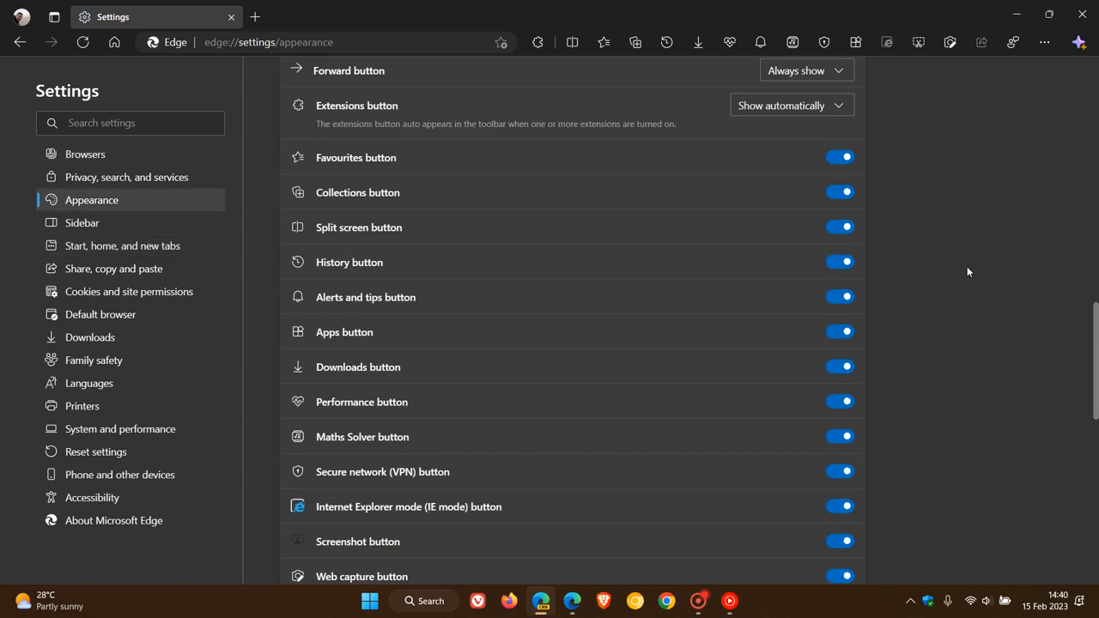
scroll(down, 3)
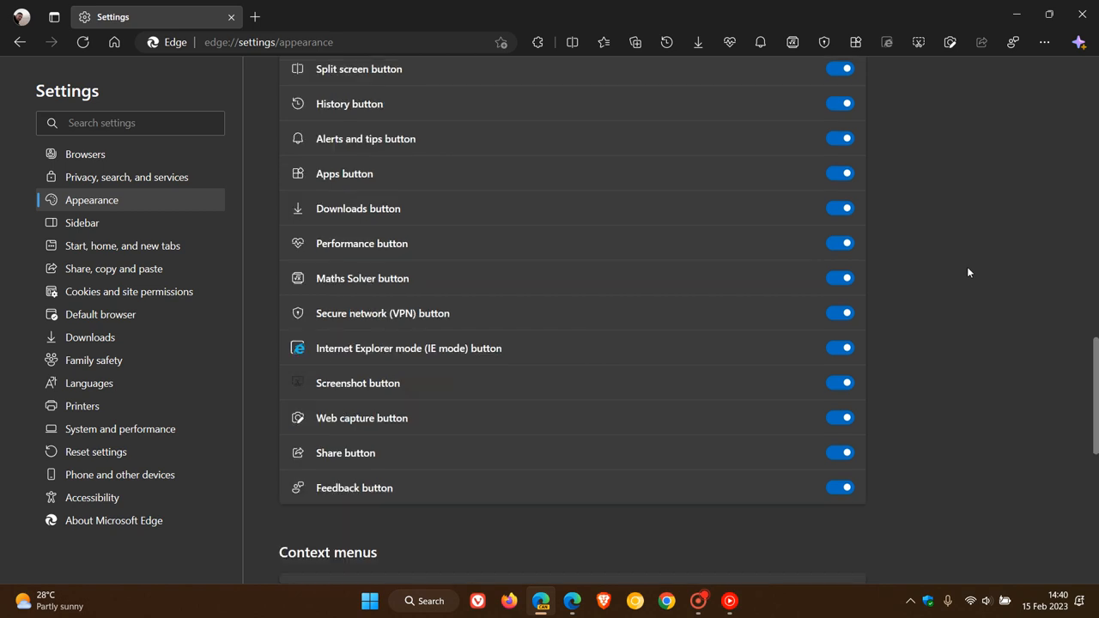
mouse_move(398, 388)
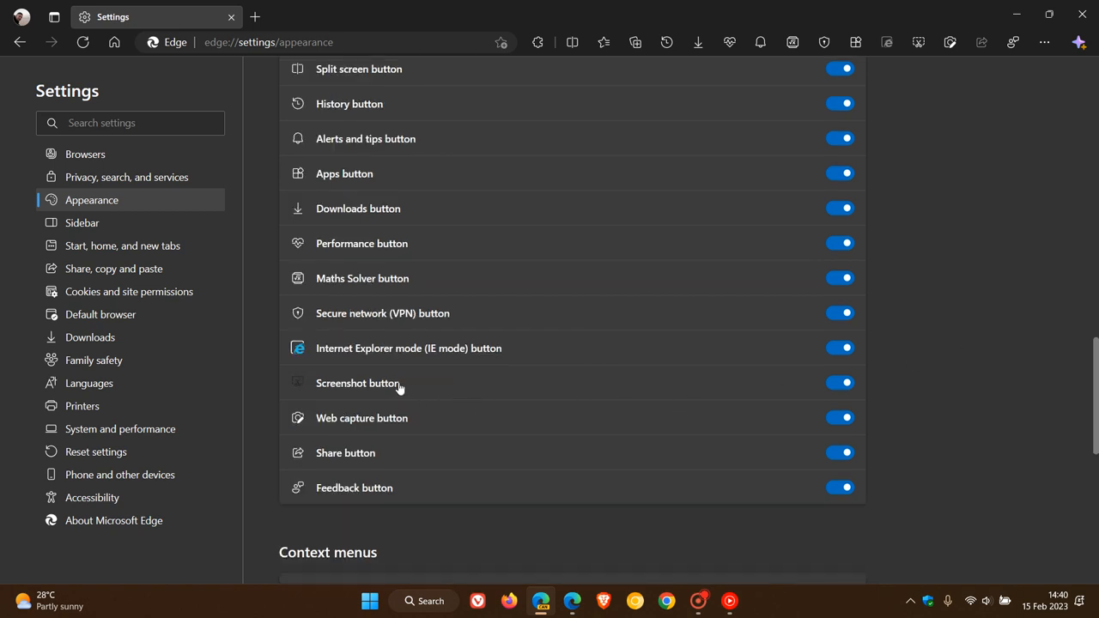
Switch the Screenshot toolbar button off and then back on.
click(840, 383)
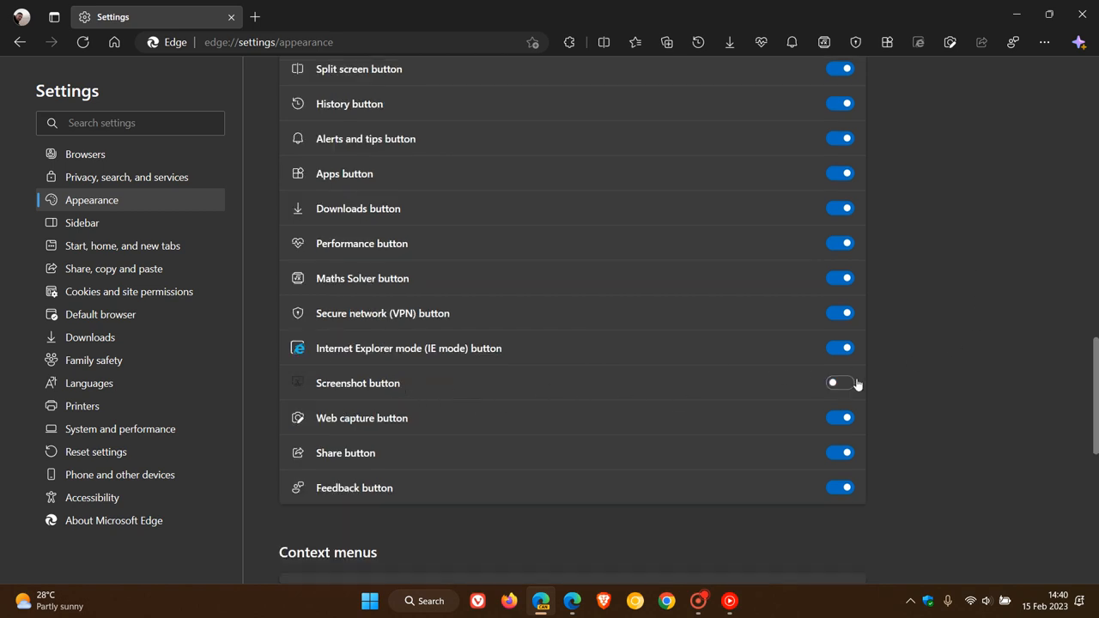
mouse_move(851, 385)
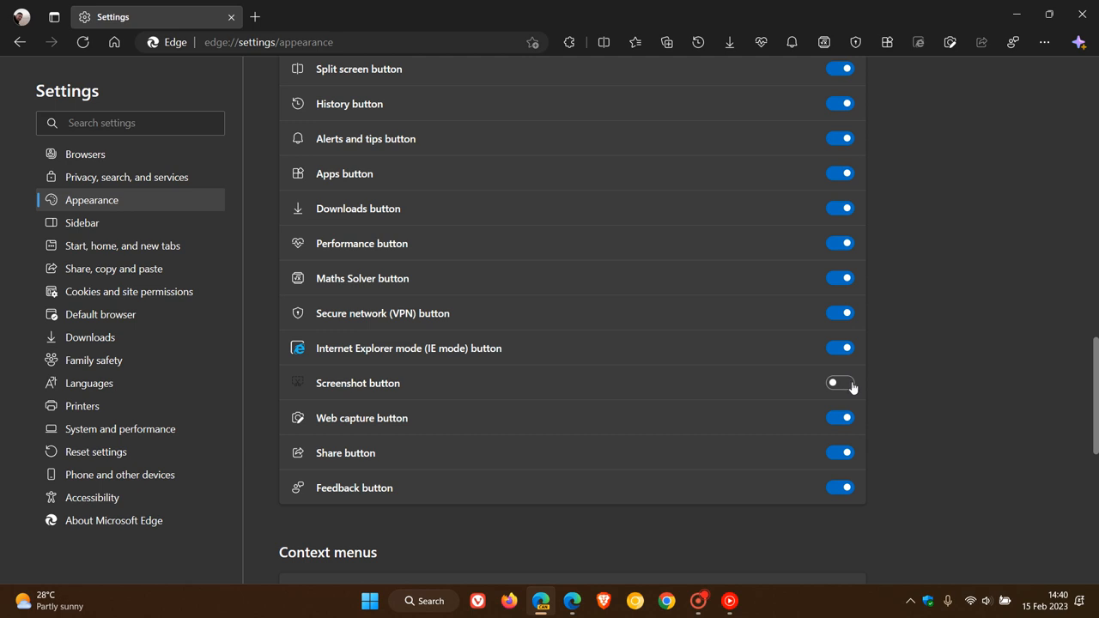
click(840, 383)
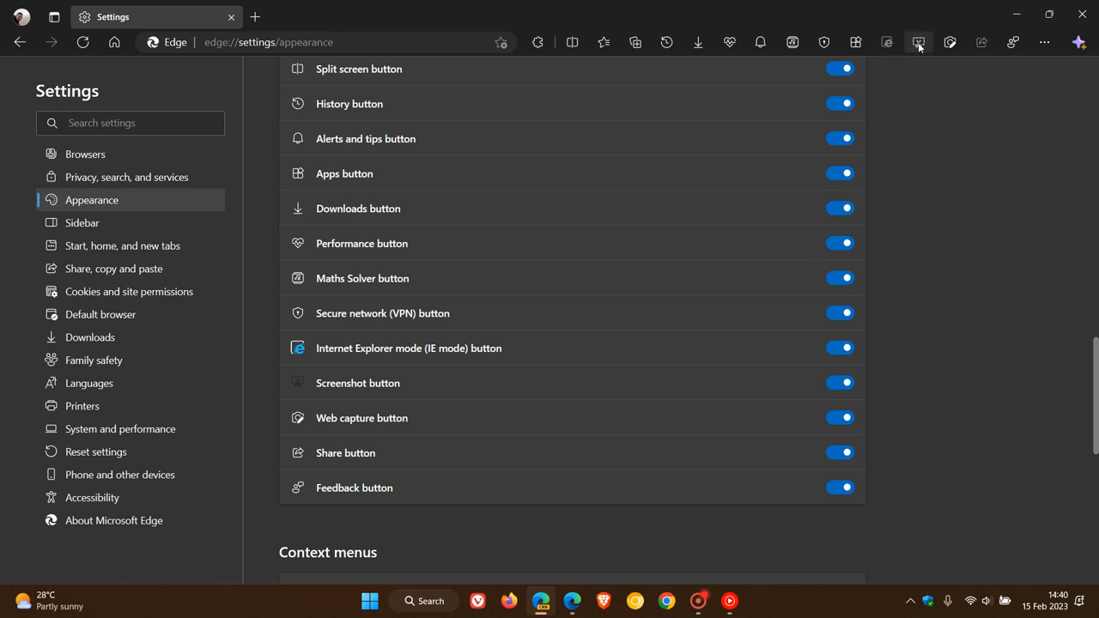
mouse_move(629, 276)
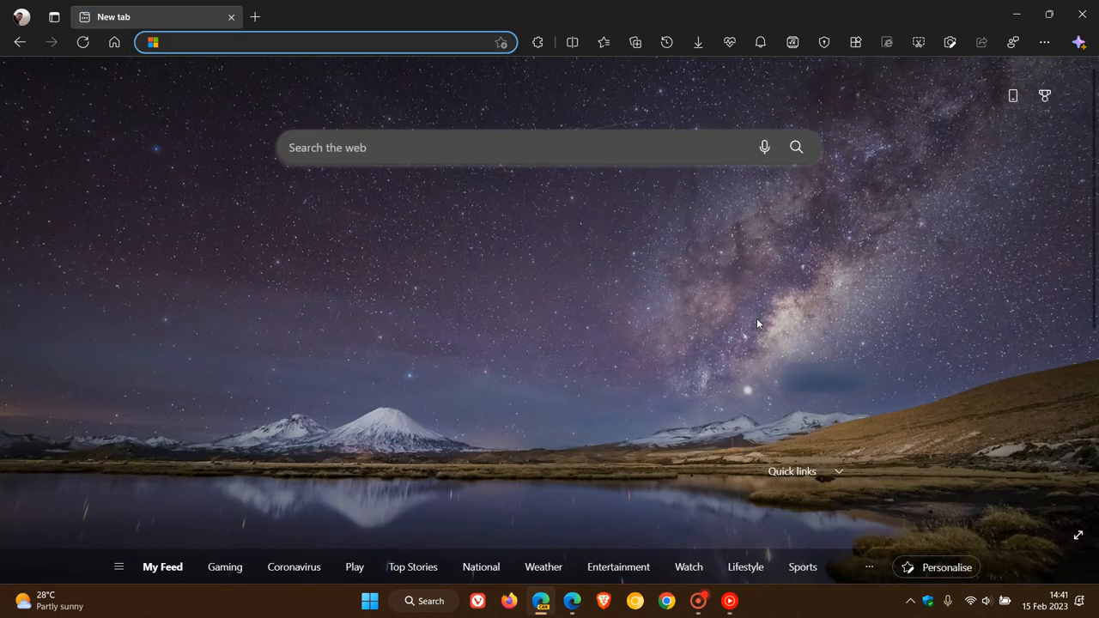
Leave Canary's settings for a new tab and bring the stable Microsoft Edge window forward.
click(15, 76)
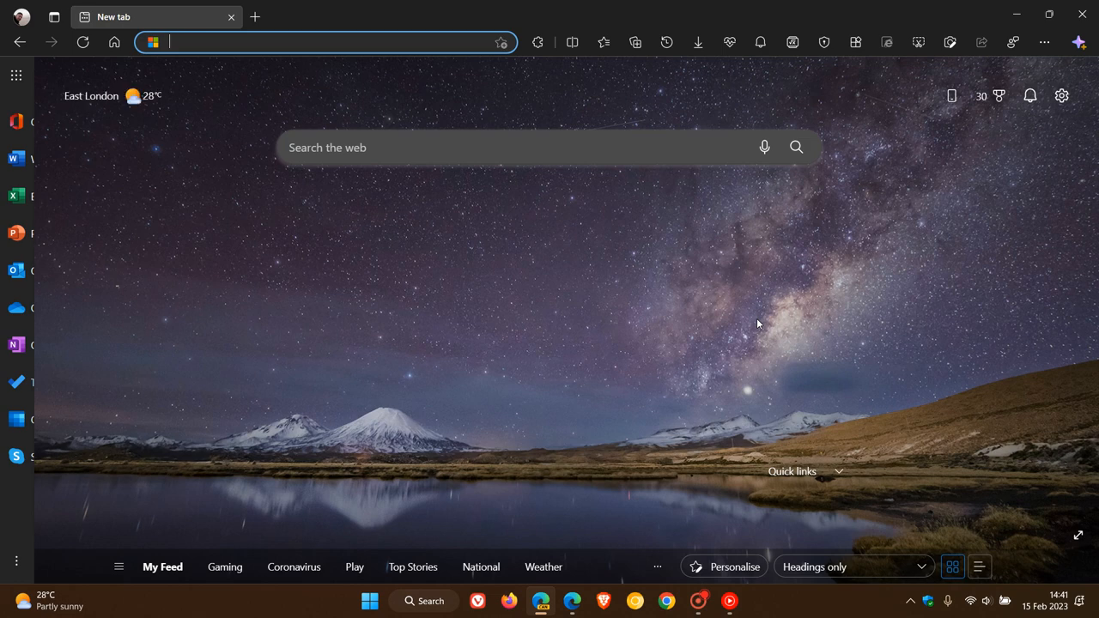
mouse_move(934, 192)
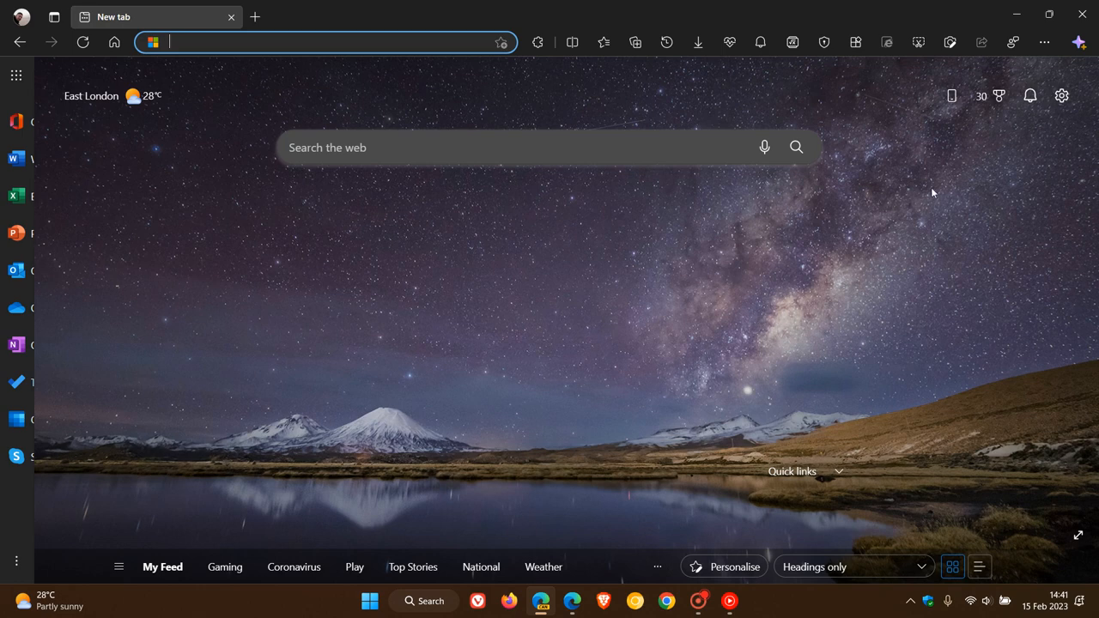
mouse_move(950, 41)
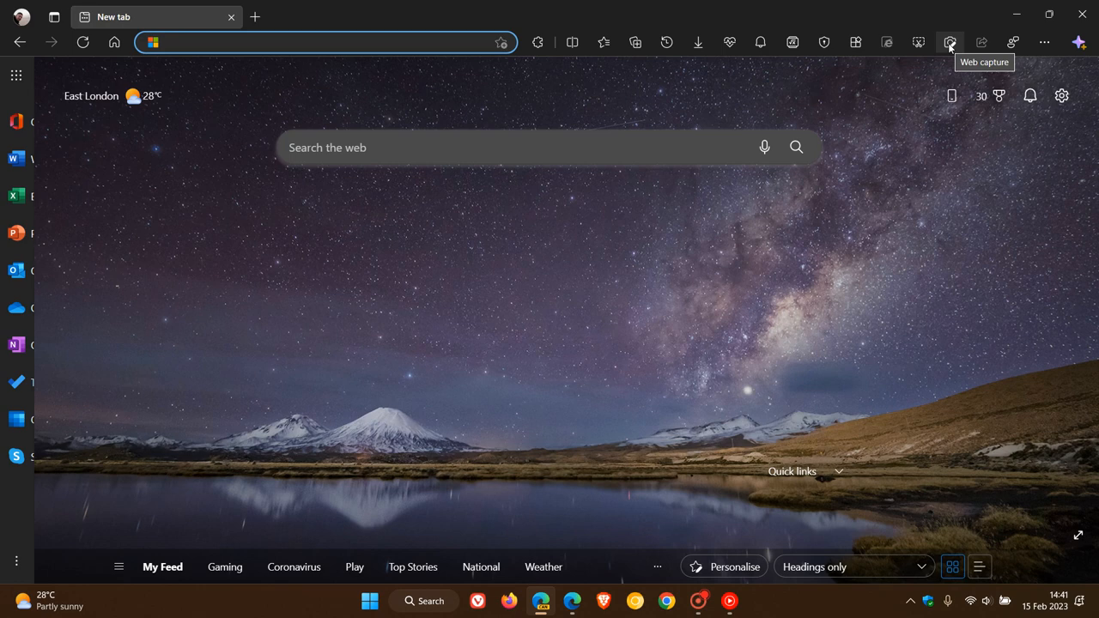
mouse_move(924, 100)
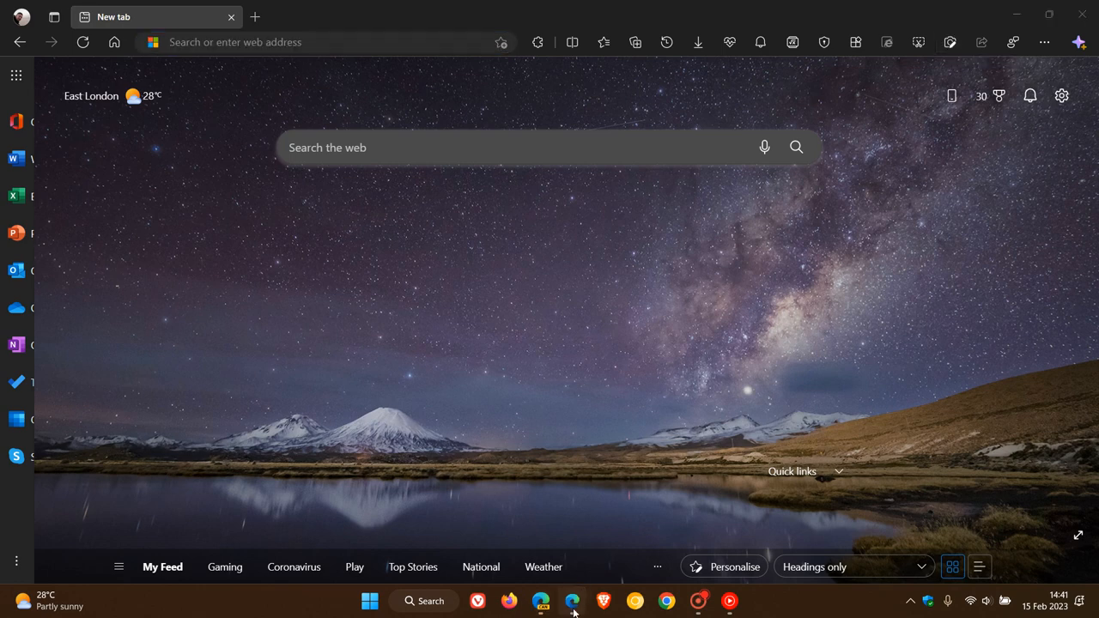
click(572, 601)
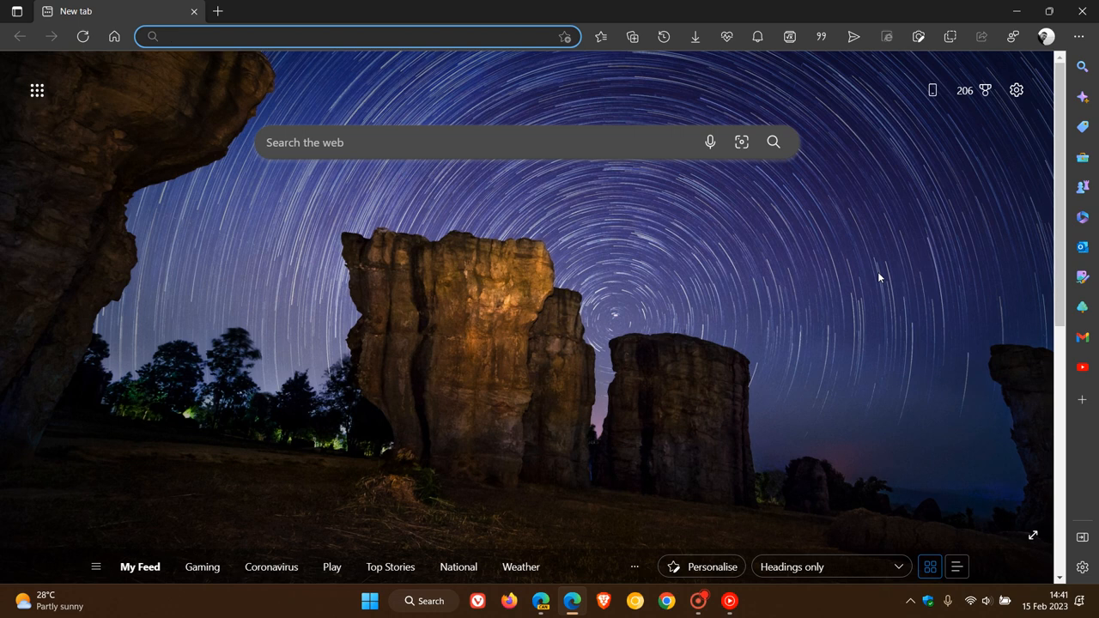
mouse_move(919, 38)
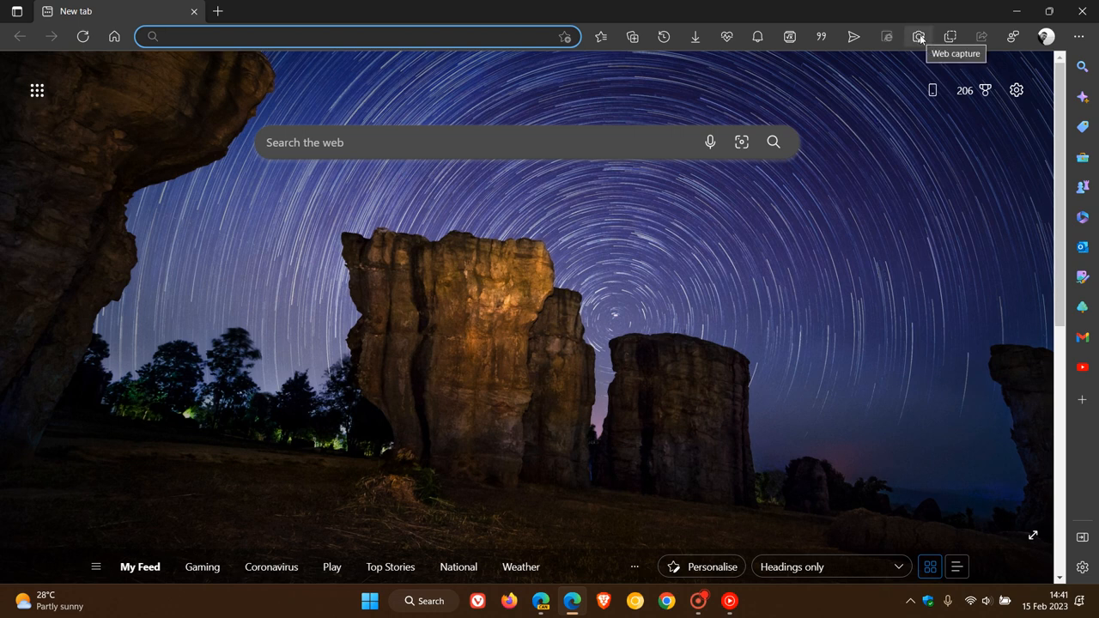
mouse_move(952, 38)
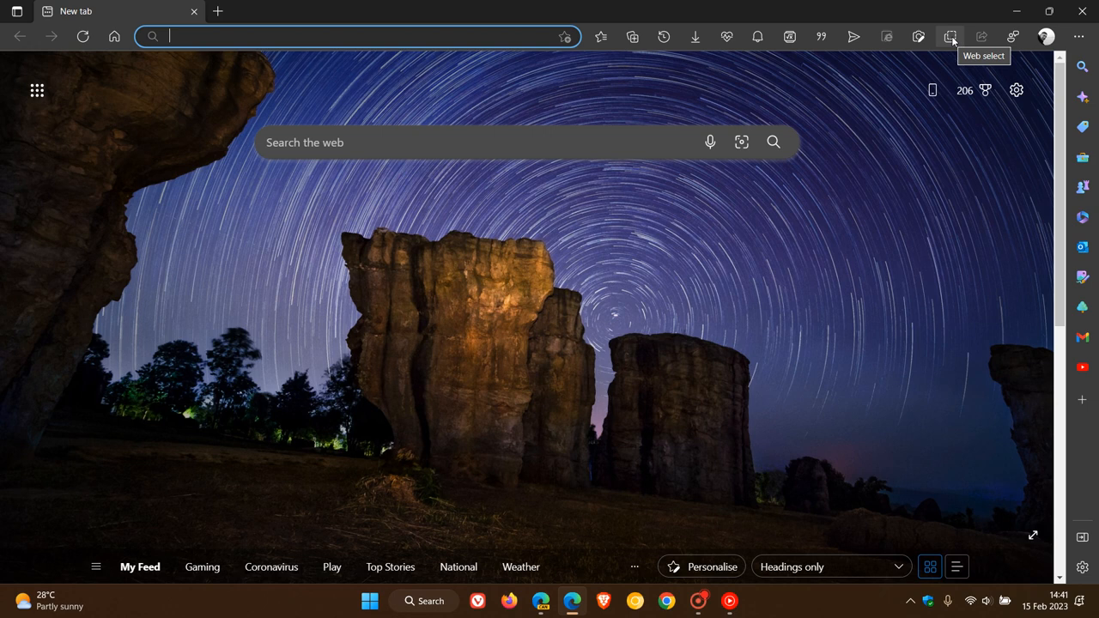
mouse_move(919, 36)
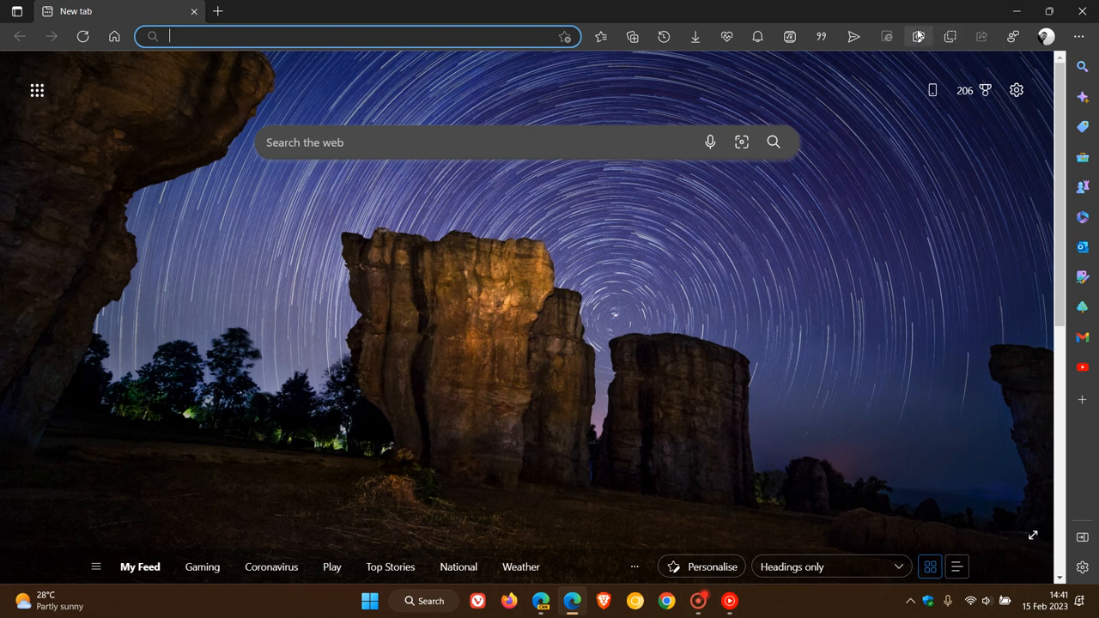
mouse_move(541, 601)
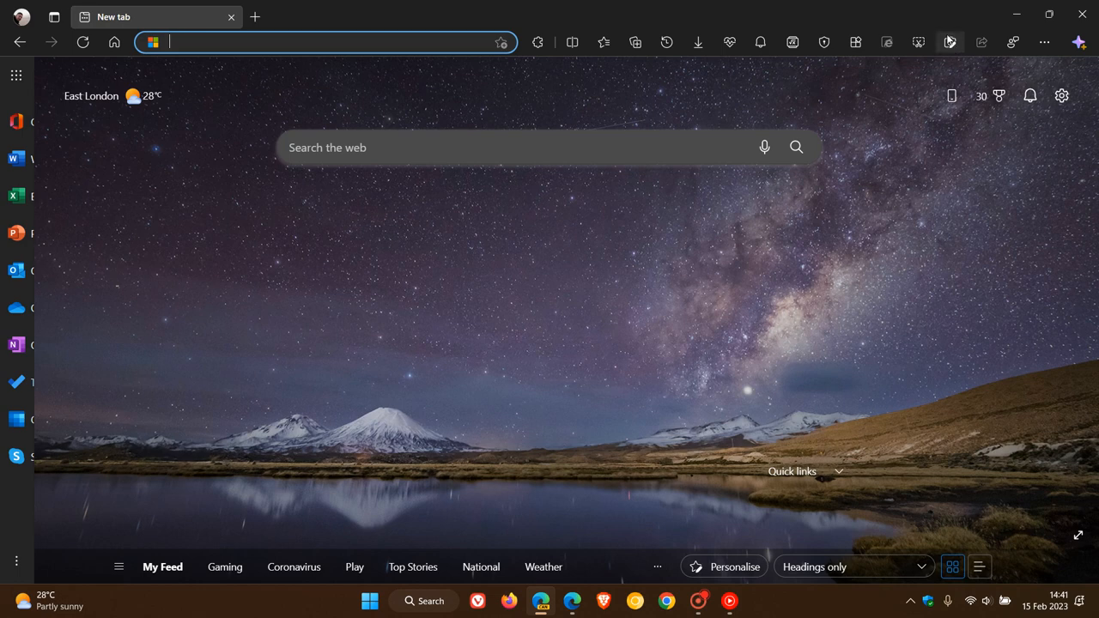
click(950, 41)
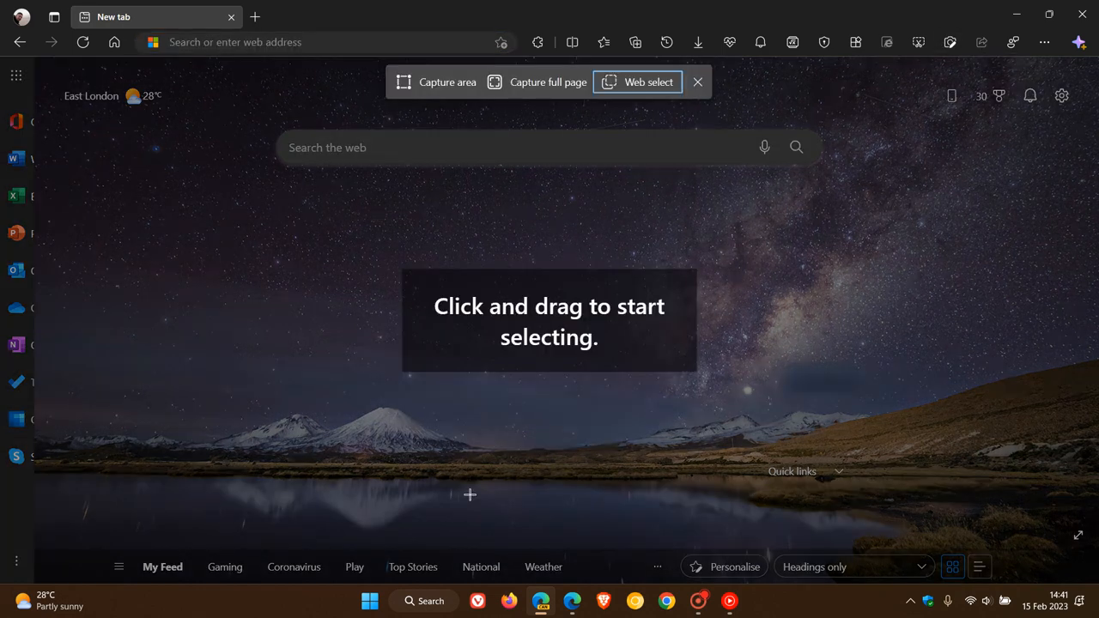
mouse_move(447, 82)
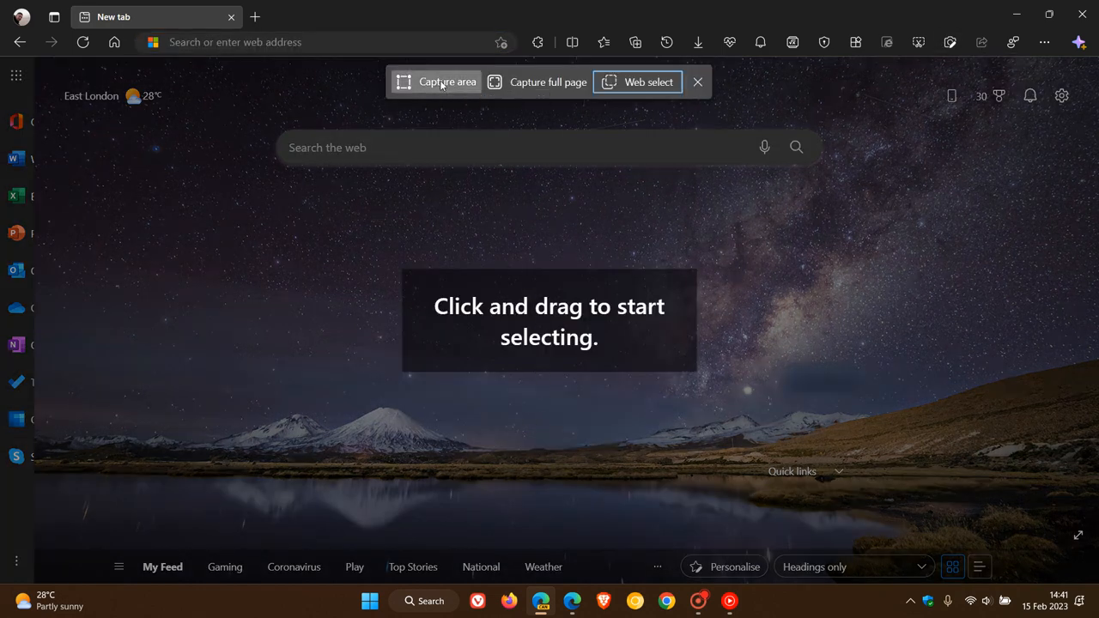
click(697, 83)
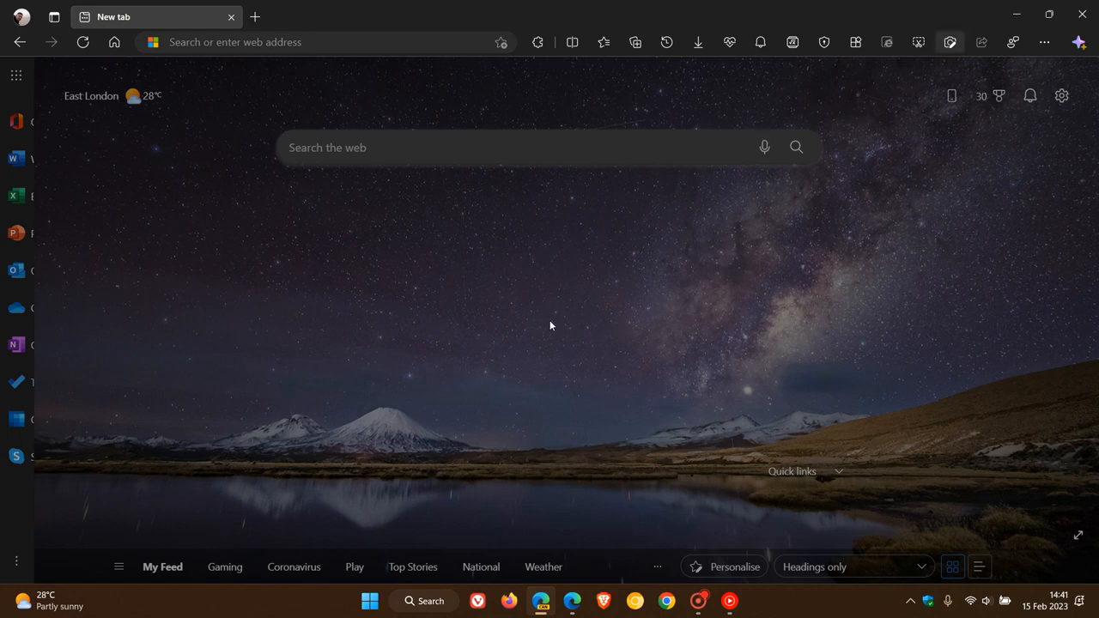
mouse_move(797, 253)
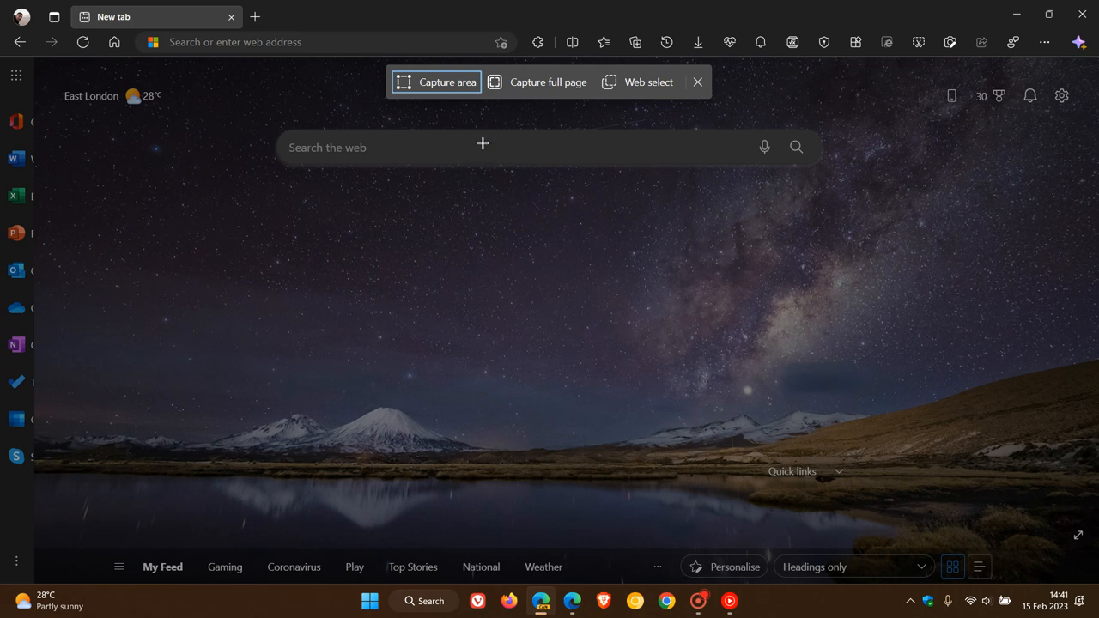
mouse_move(649, 82)
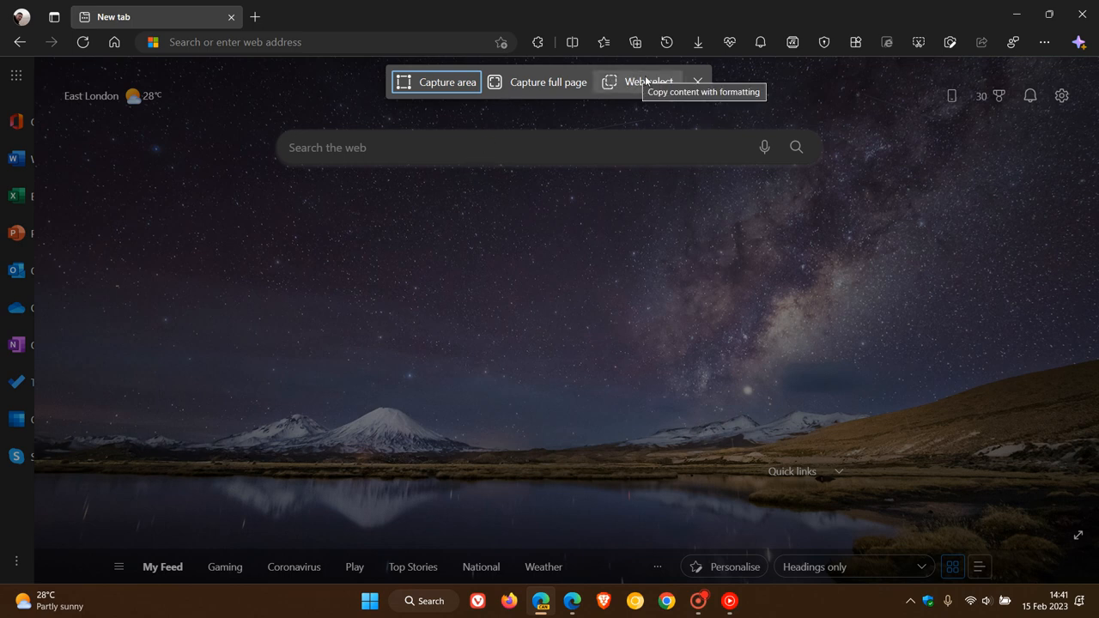
mouse_move(646, 82)
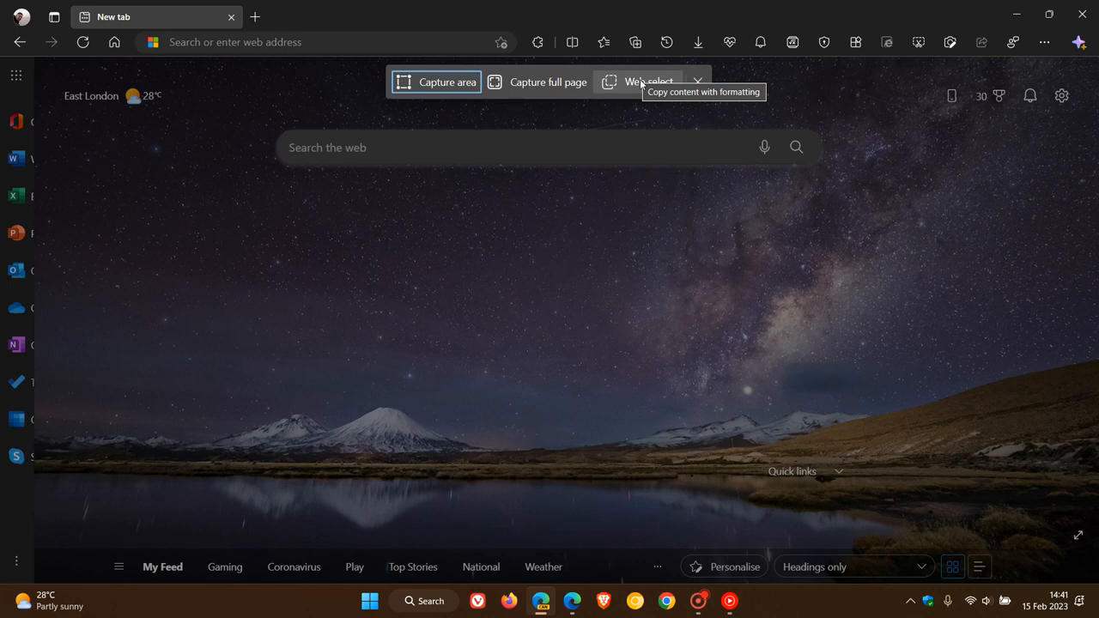
click(649, 82)
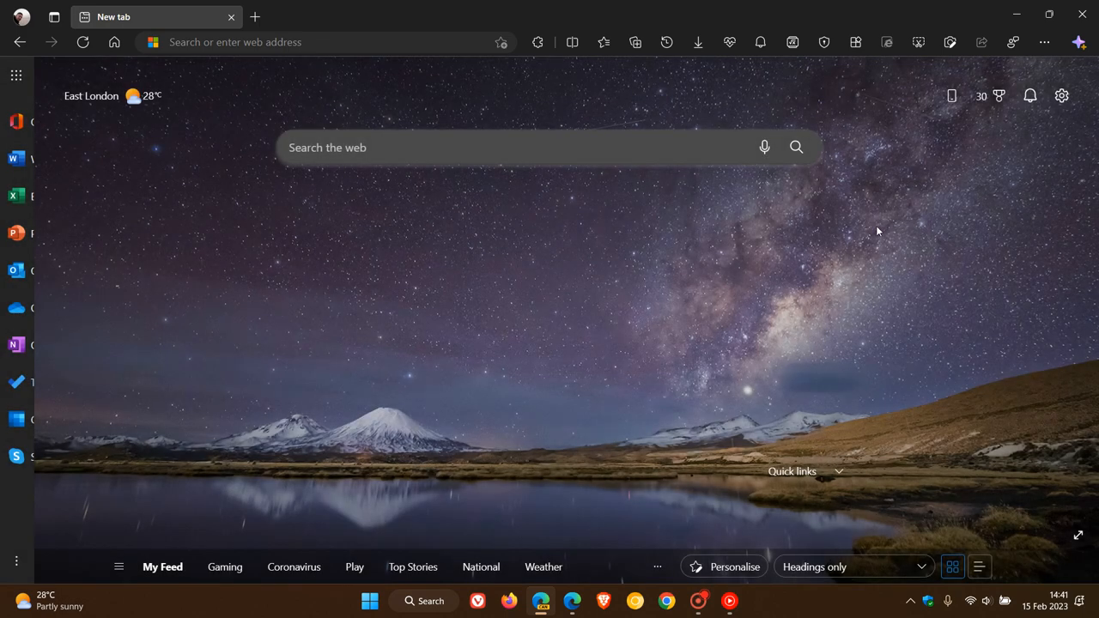
mouse_move(950, 41)
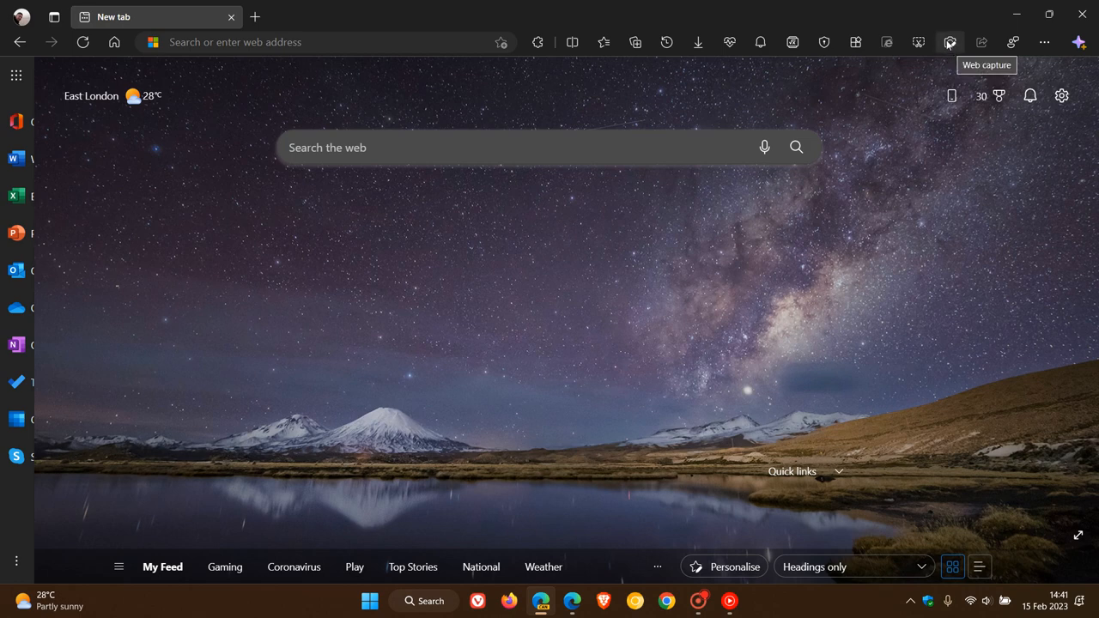
click(950, 42)
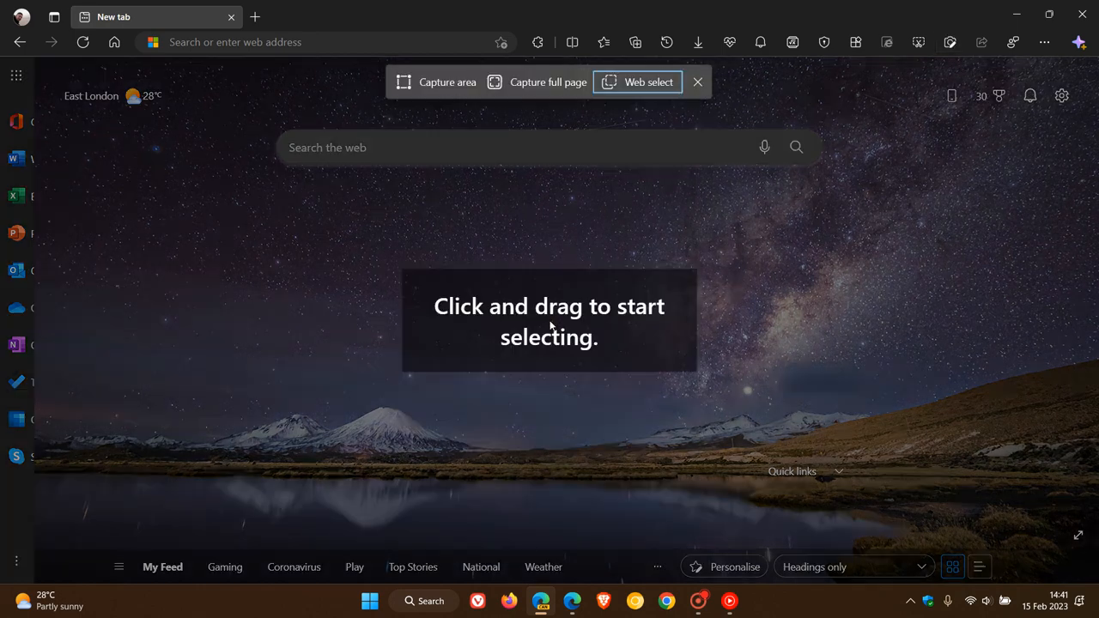
mouse_move(672, 409)
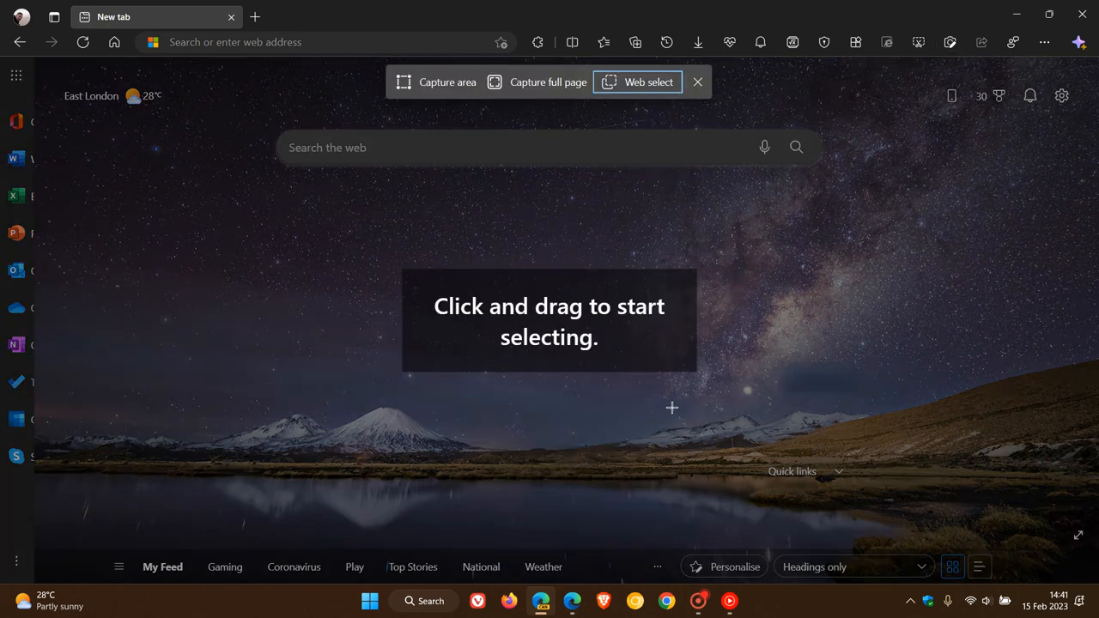
mouse_move(703, 103)
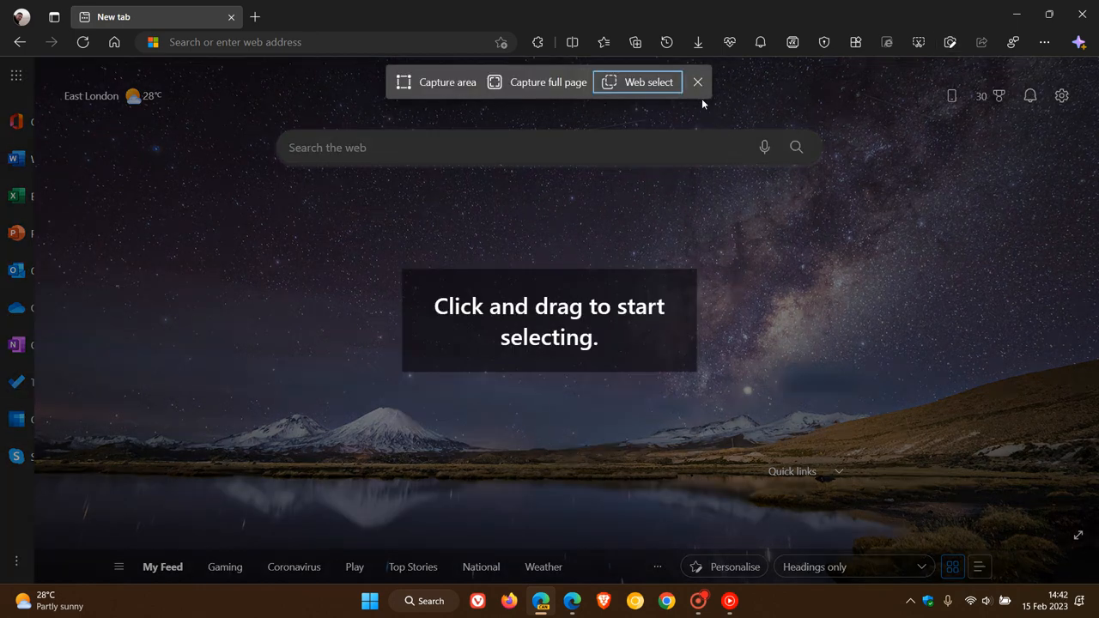
click(697, 82)
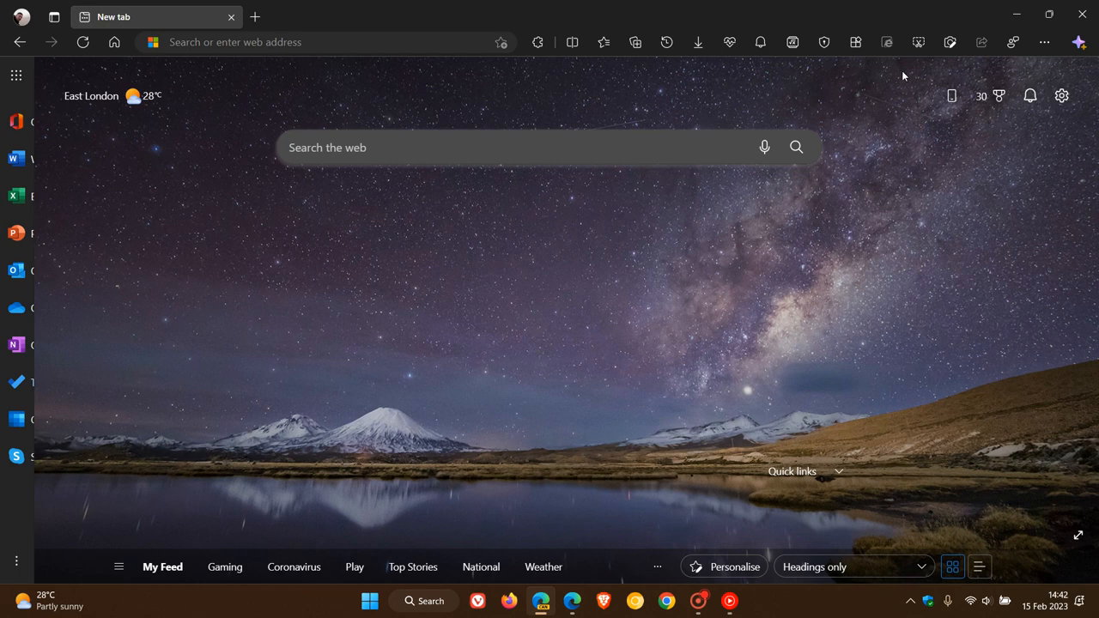
mouse_move(949, 41)
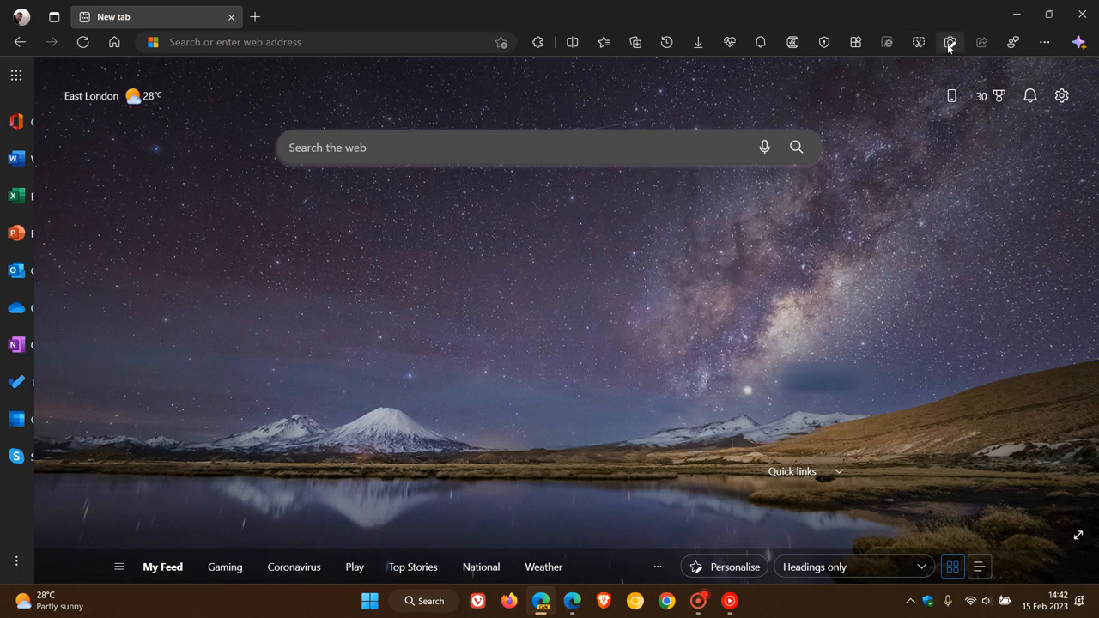
click(950, 41)
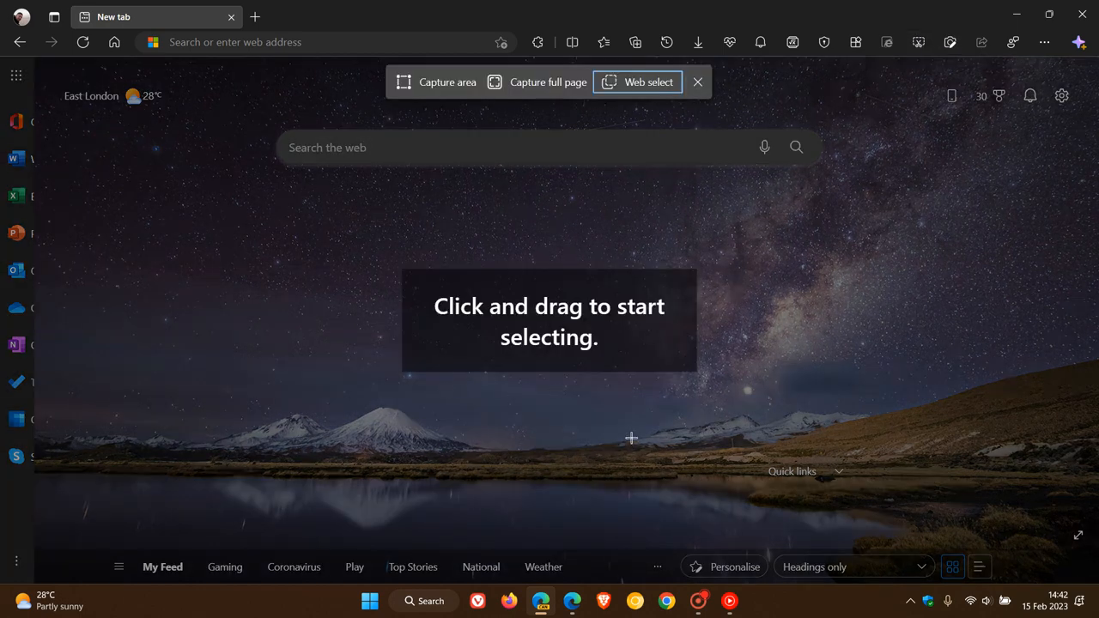
click(697, 82)
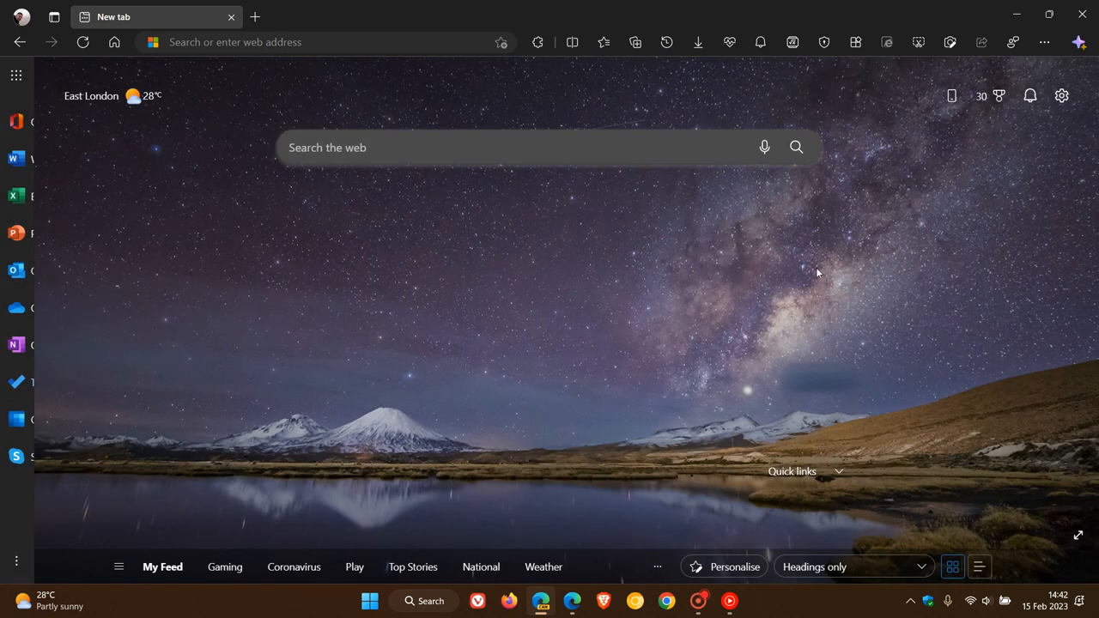
mouse_move(714, 292)
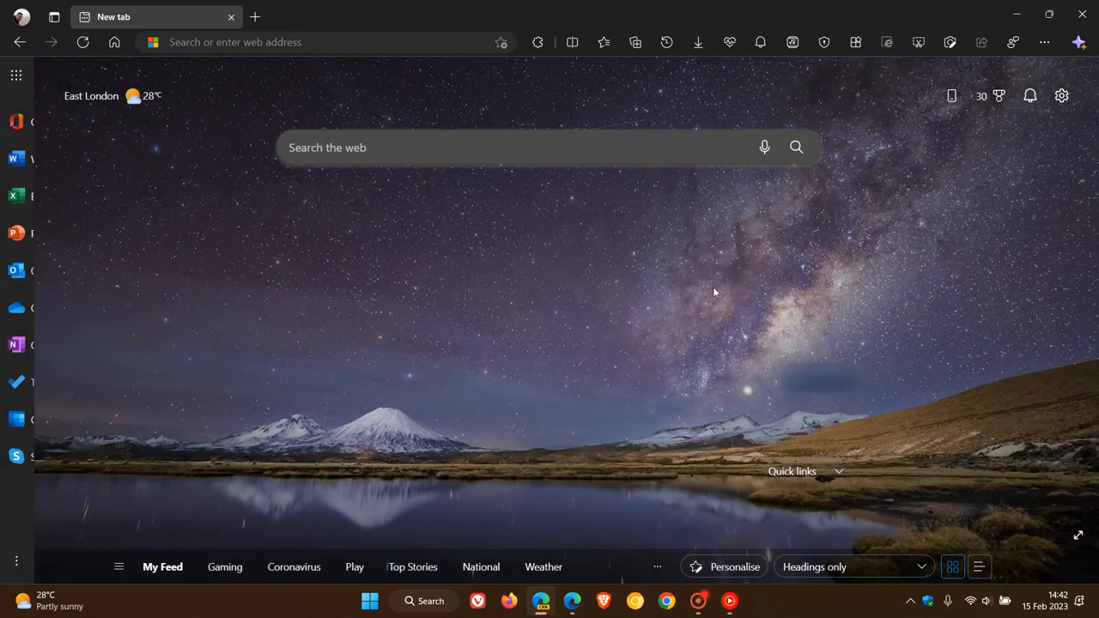
mouse_move(876, 221)
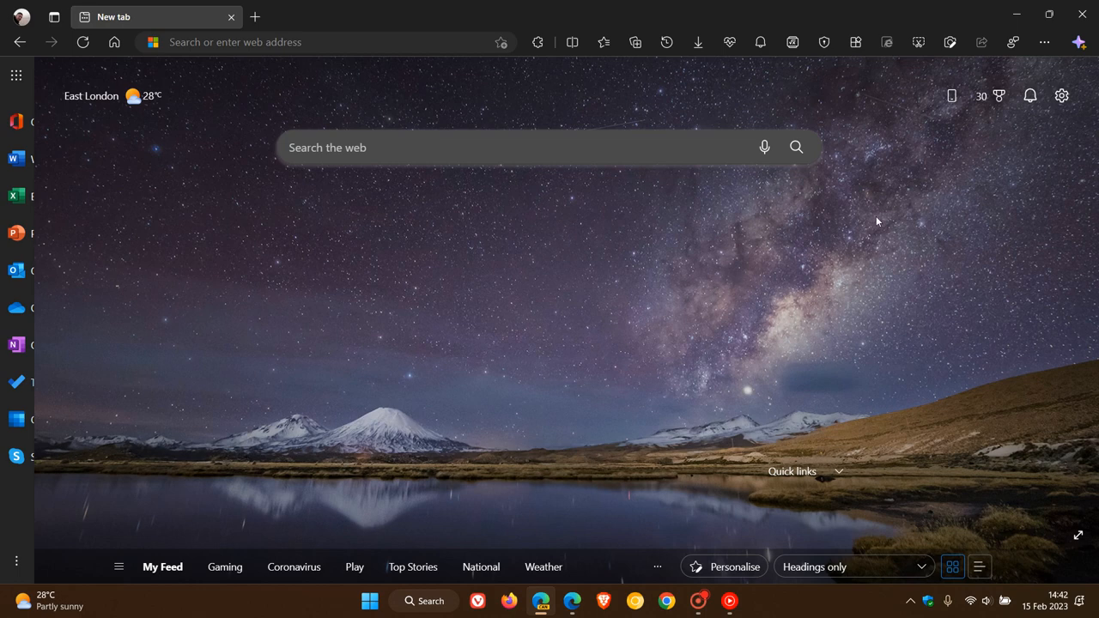
mouse_move(656, 321)
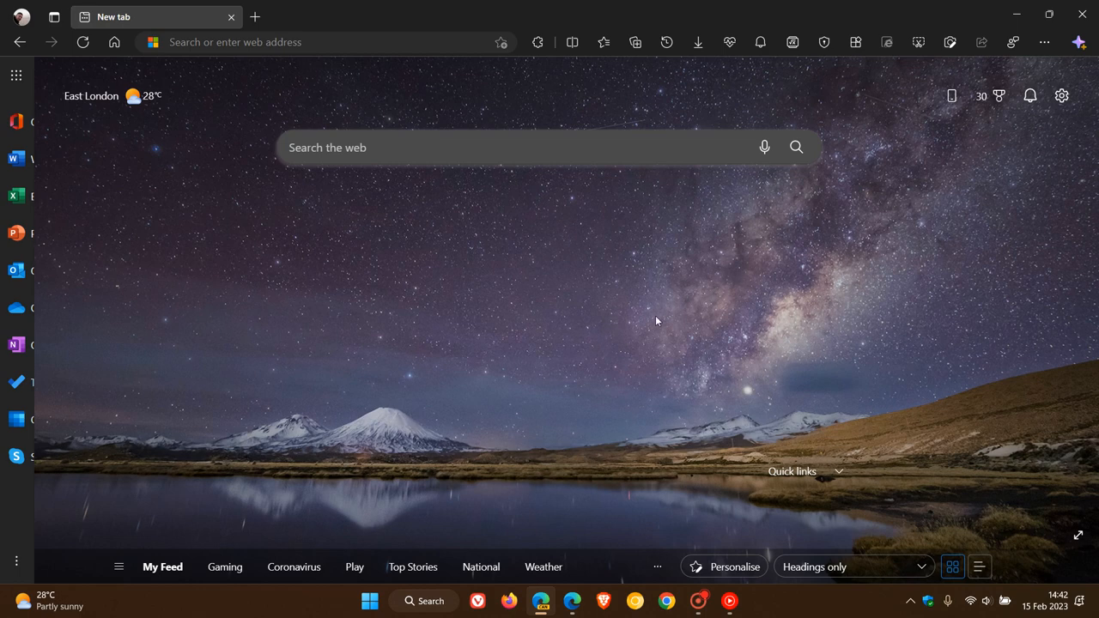